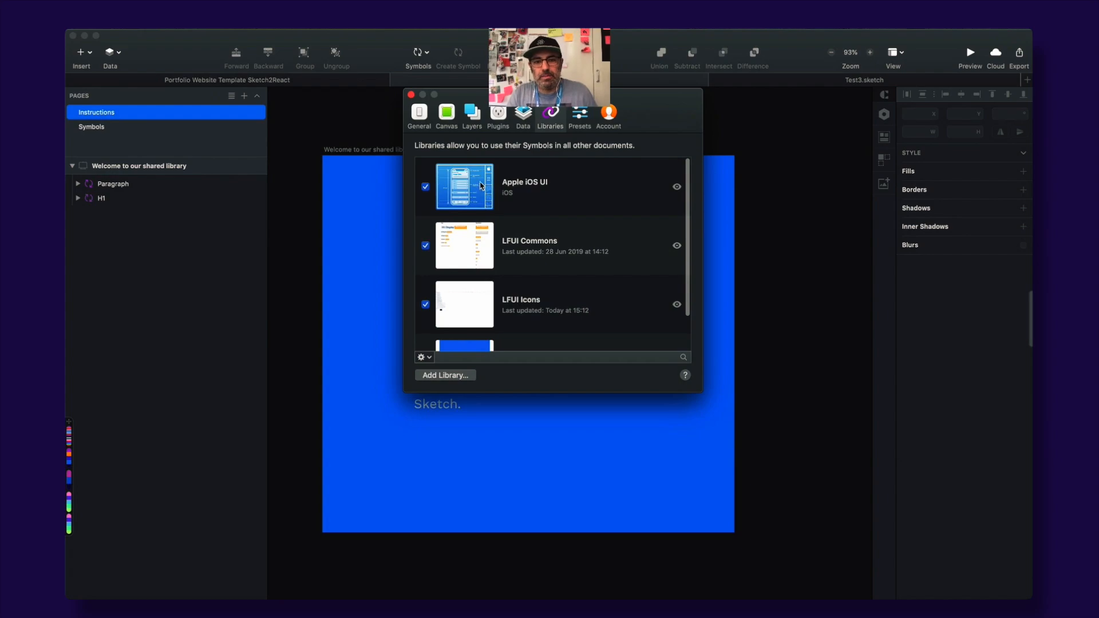
Step: Confirm S2RSharedLib is enabled in Libraries preferences, close them, and select the Welcome artboard
scroll("down", 3)
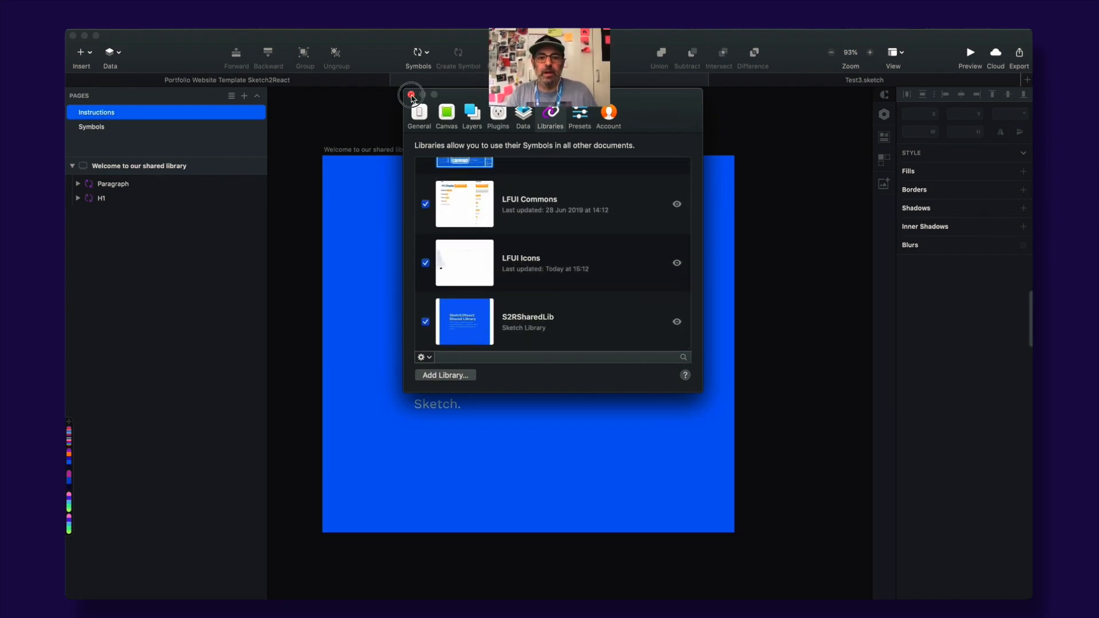
left_click(412, 94)
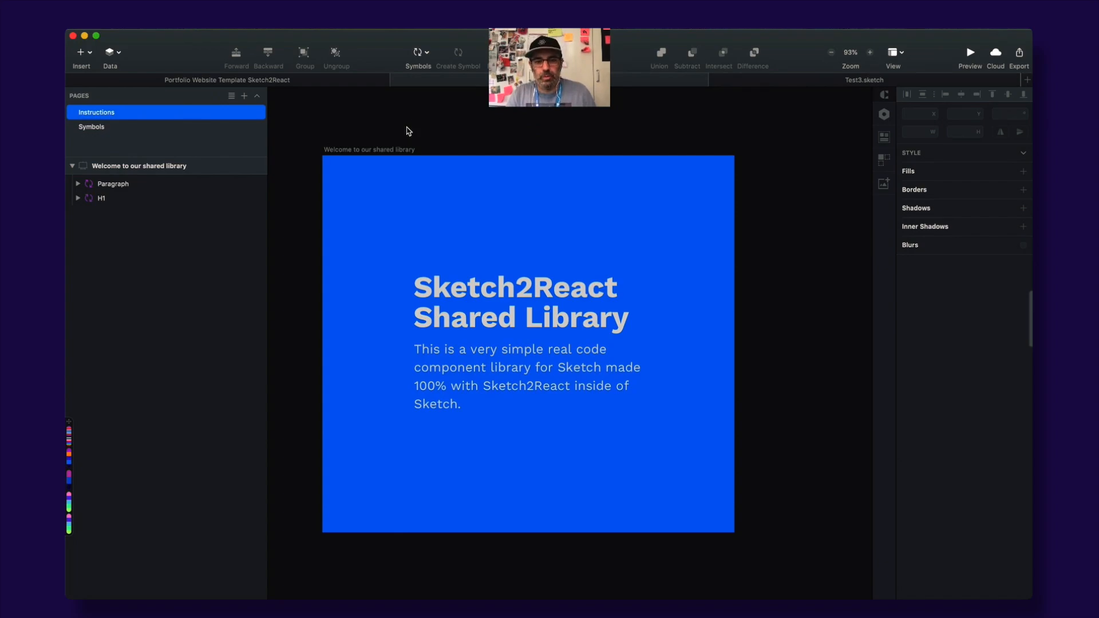
mouse_move(421, 150)
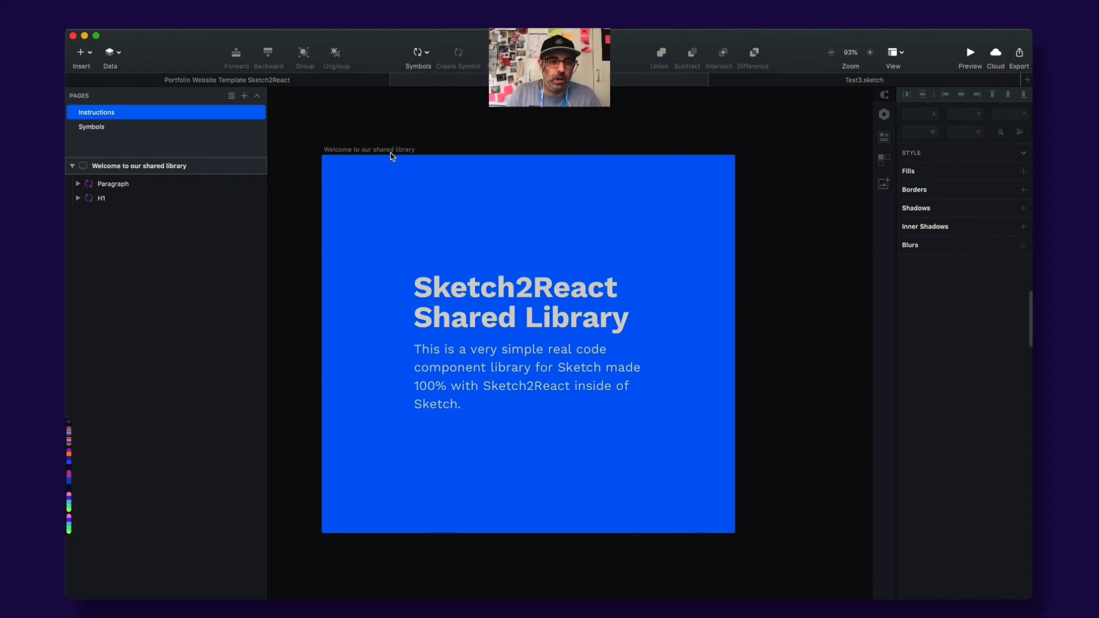
left_click(138, 166)
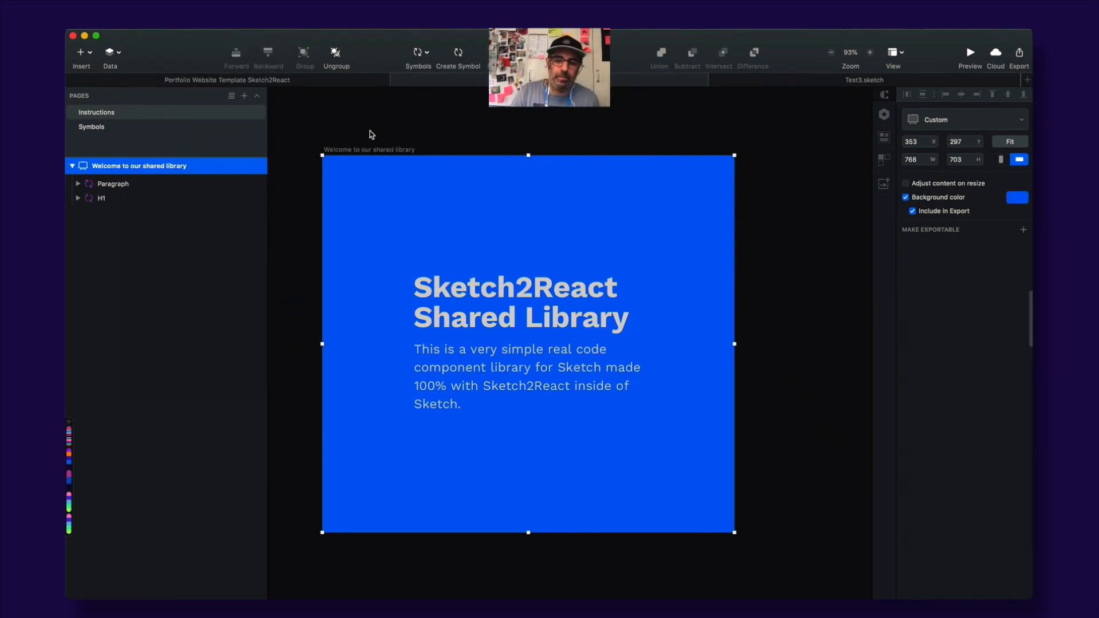
left_click(96, 112)
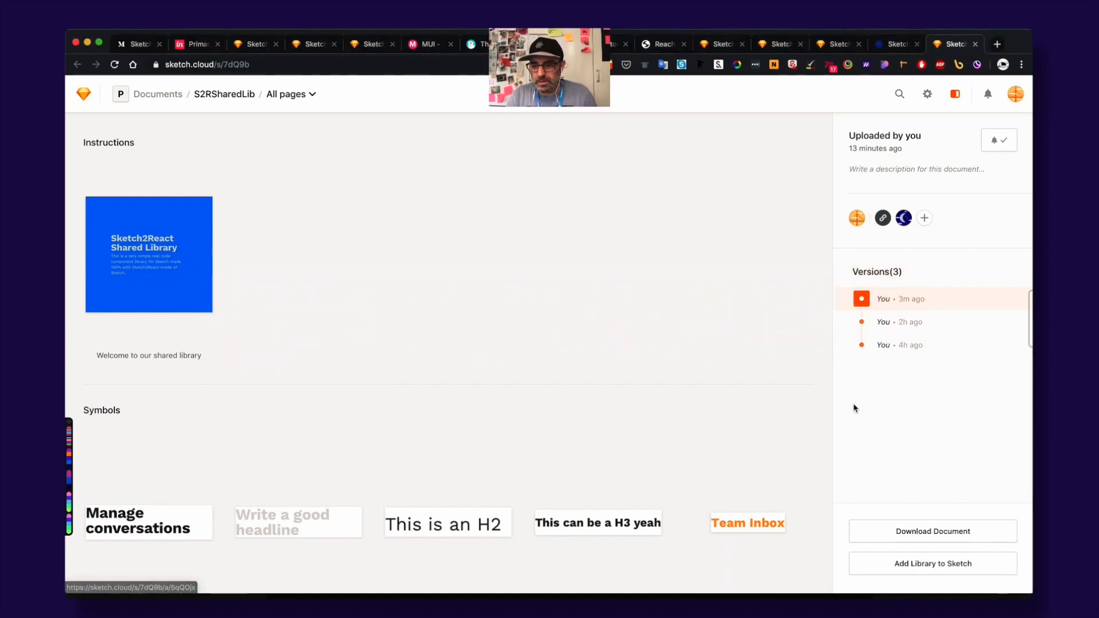
mouse_move(471, 279)
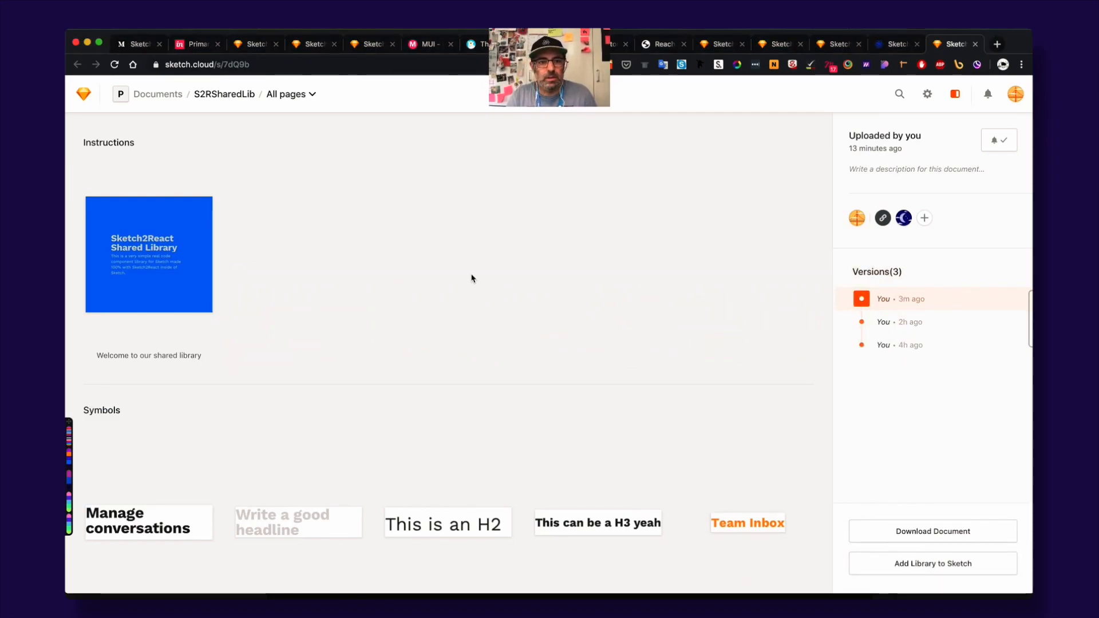
scroll("down", 3)
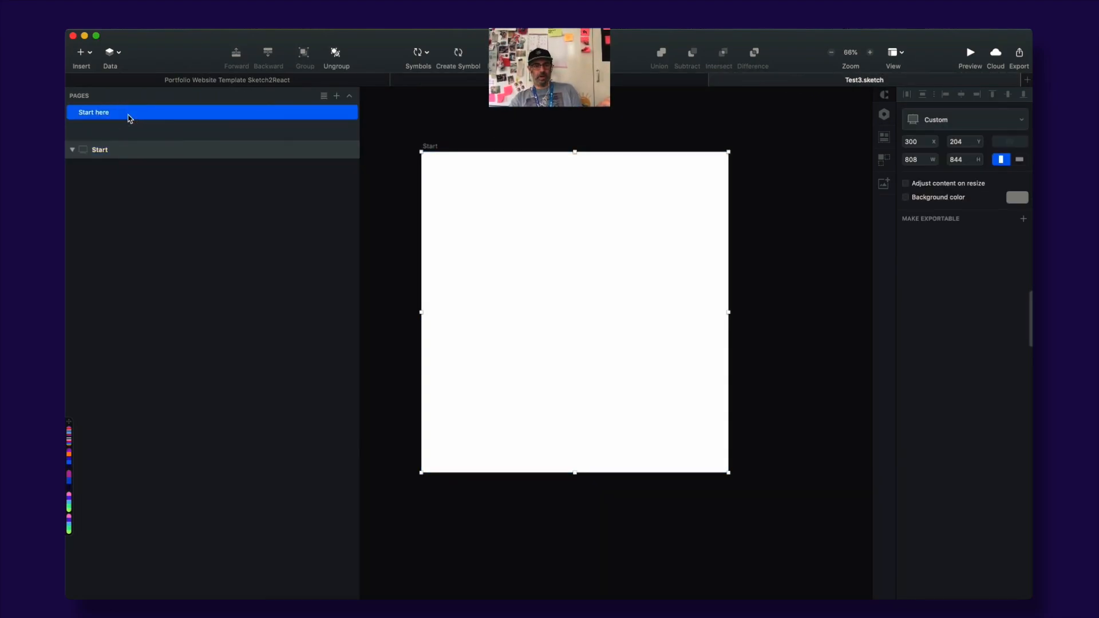
Step: Insert the library's H1 heading and Nice Card symbols onto the Start artboard
left_click(100, 149)
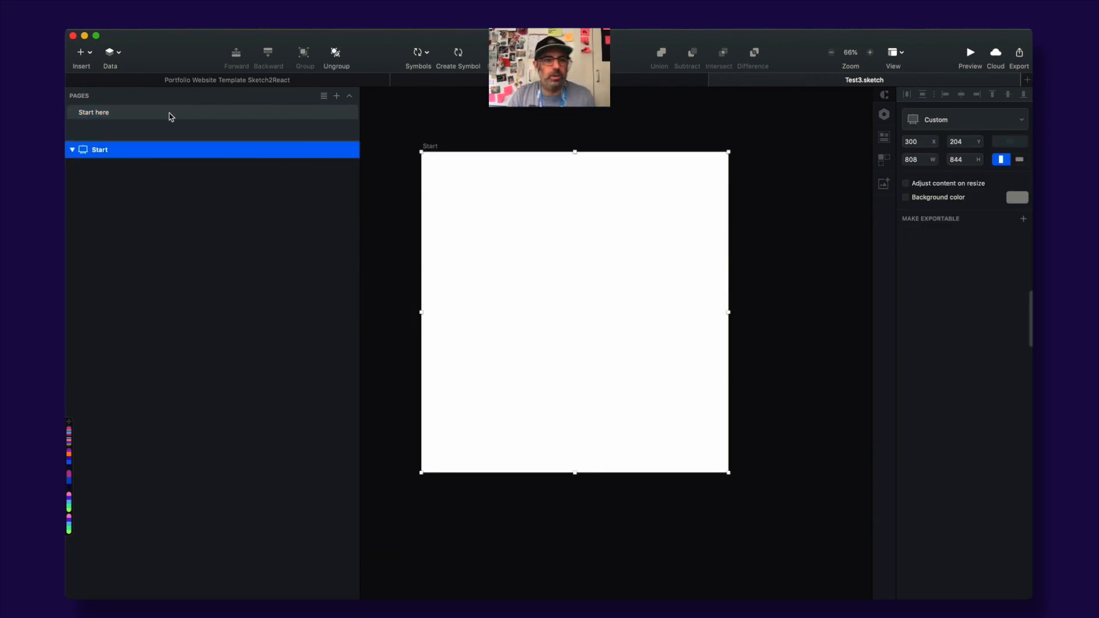
left_click(80, 52)
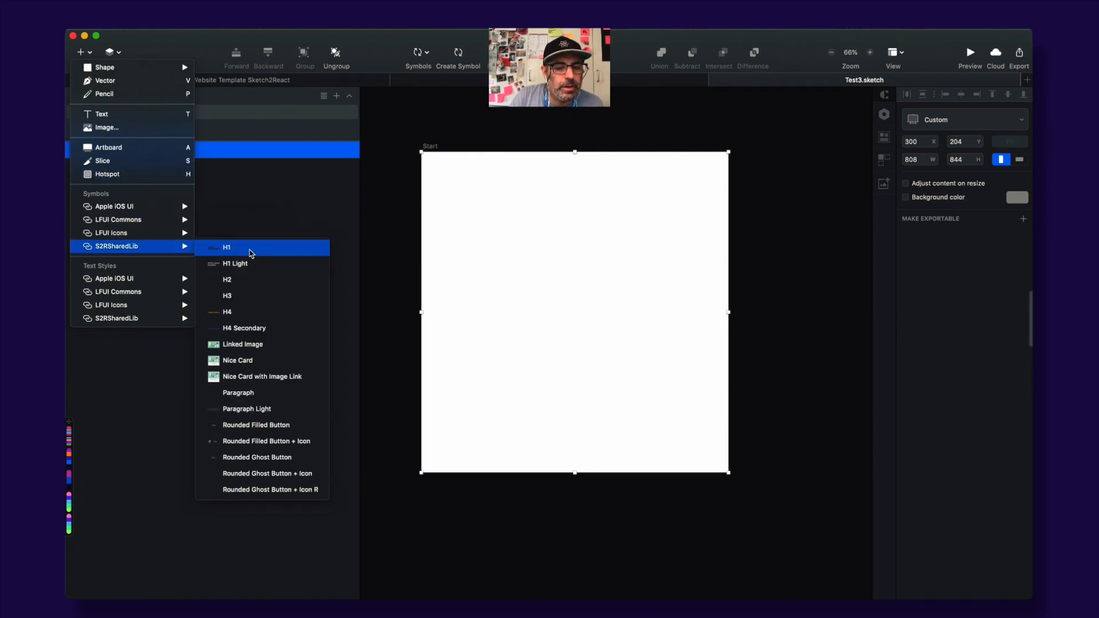
left_click(226, 248)
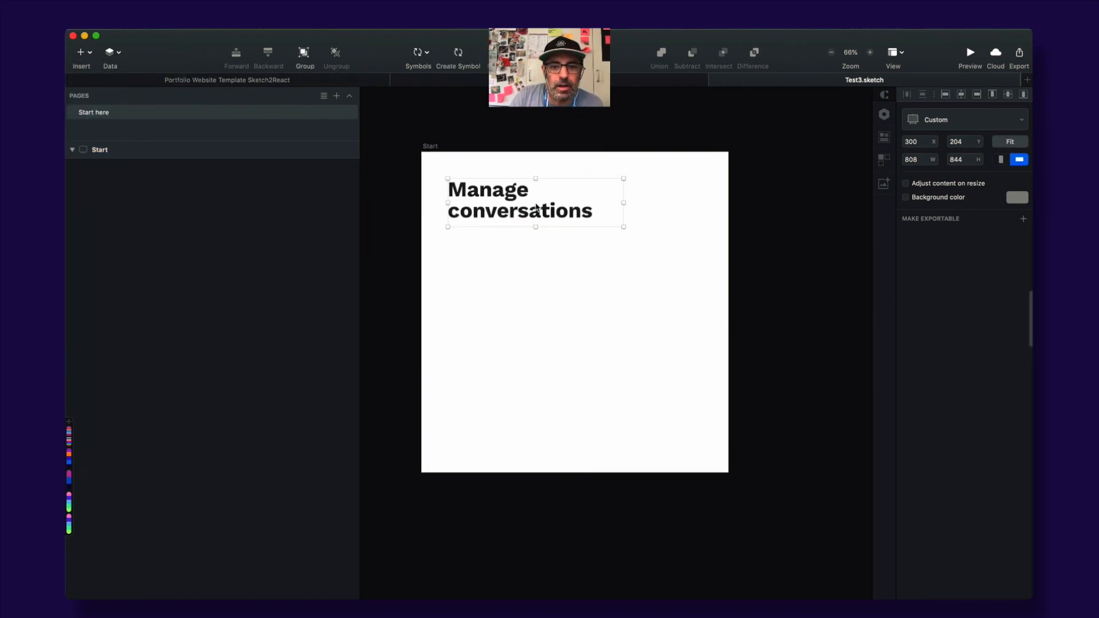
left_click(80, 52)
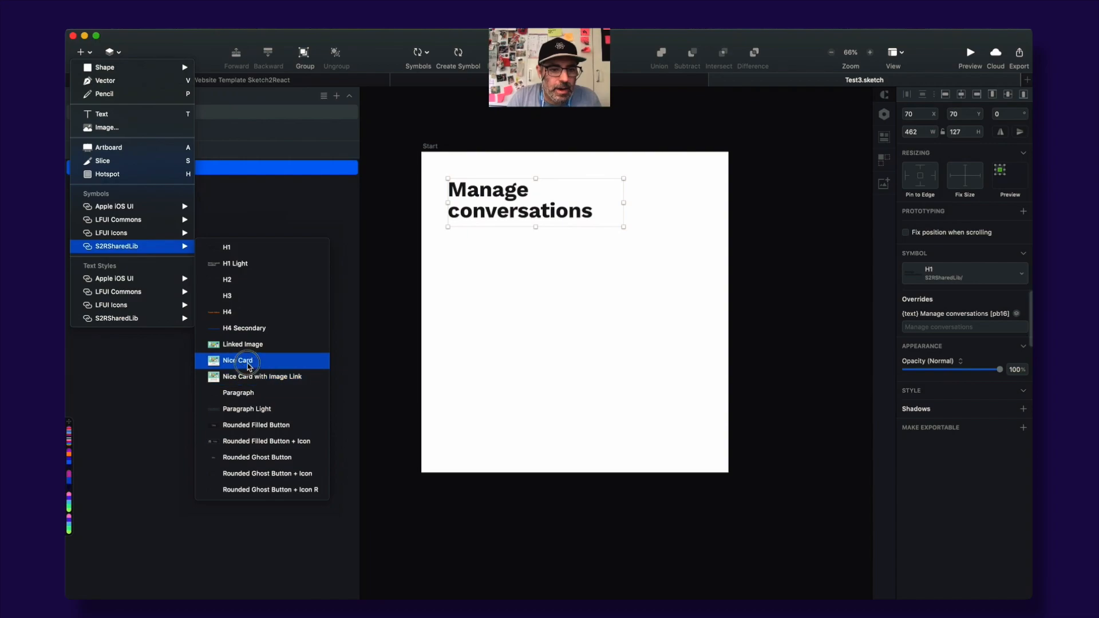
left_click(238, 360)
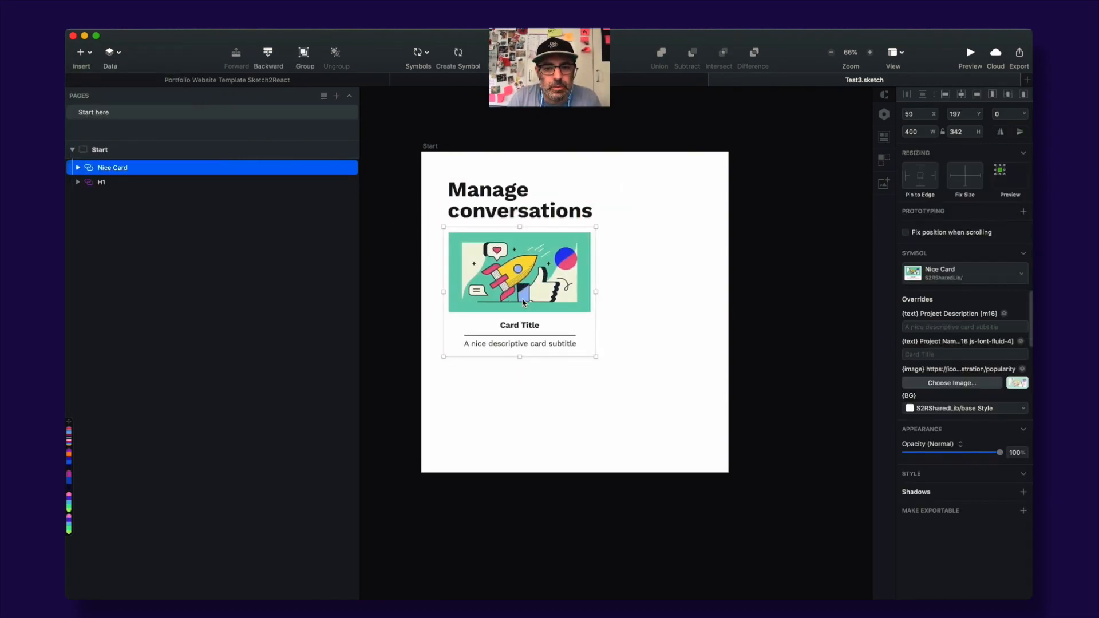
Step: Insert the library's Paragraph symbol below the card
left_click(80, 52)
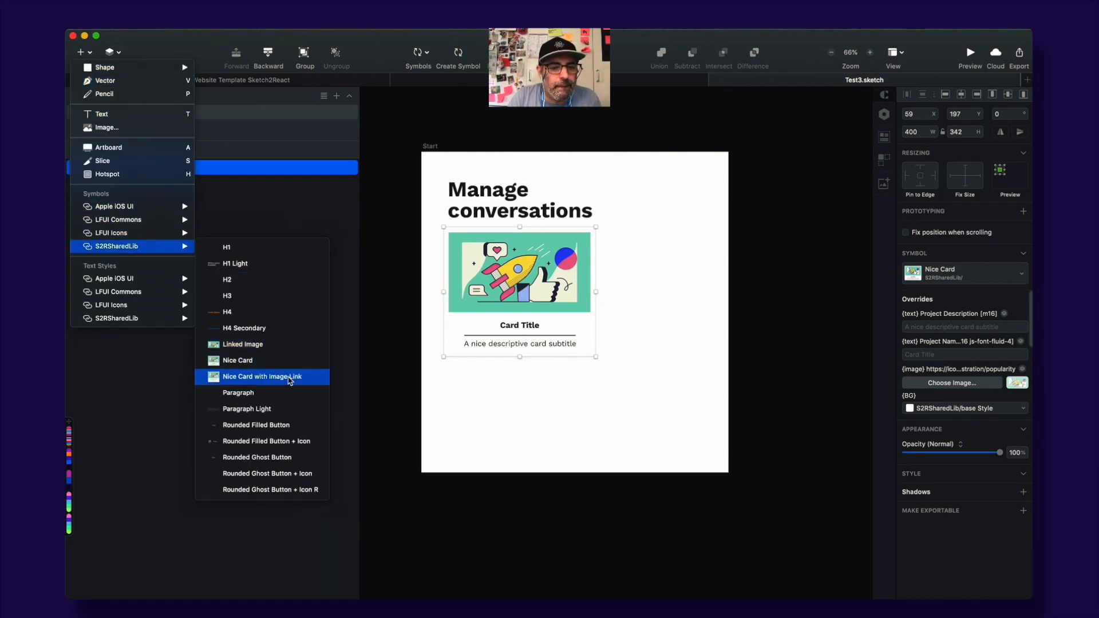
mouse_move(270, 393)
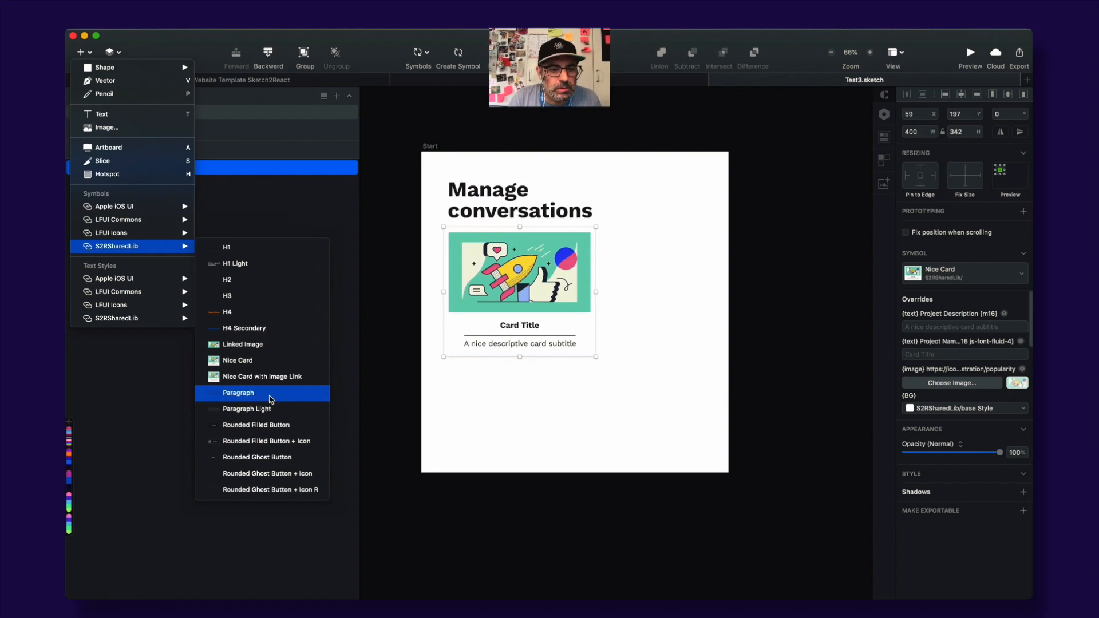
left_click(238, 393)
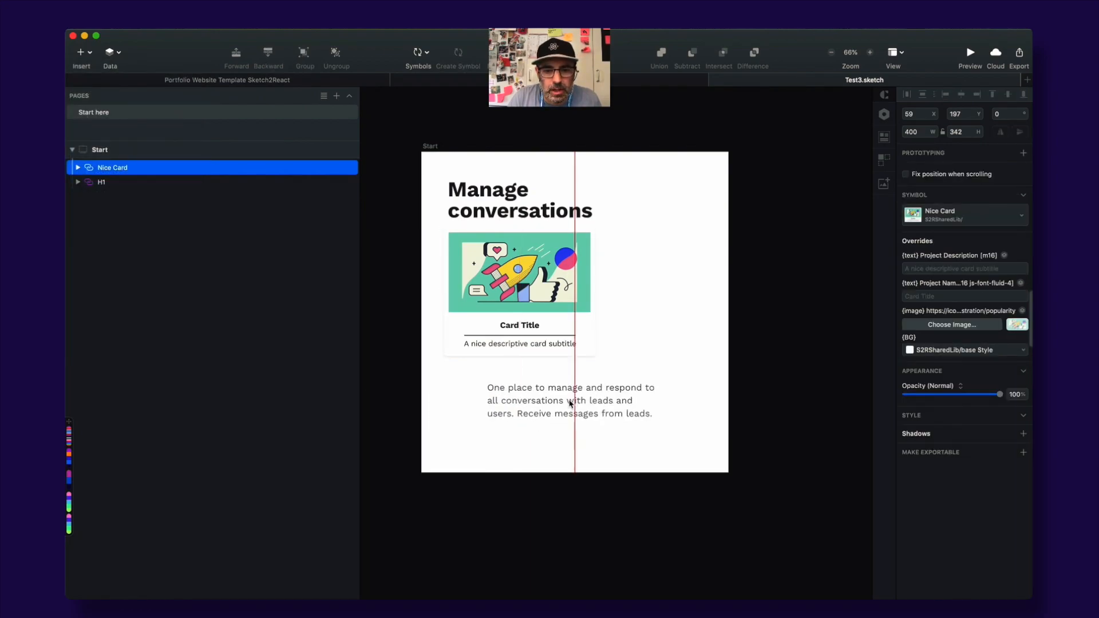
left_click(531, 387)
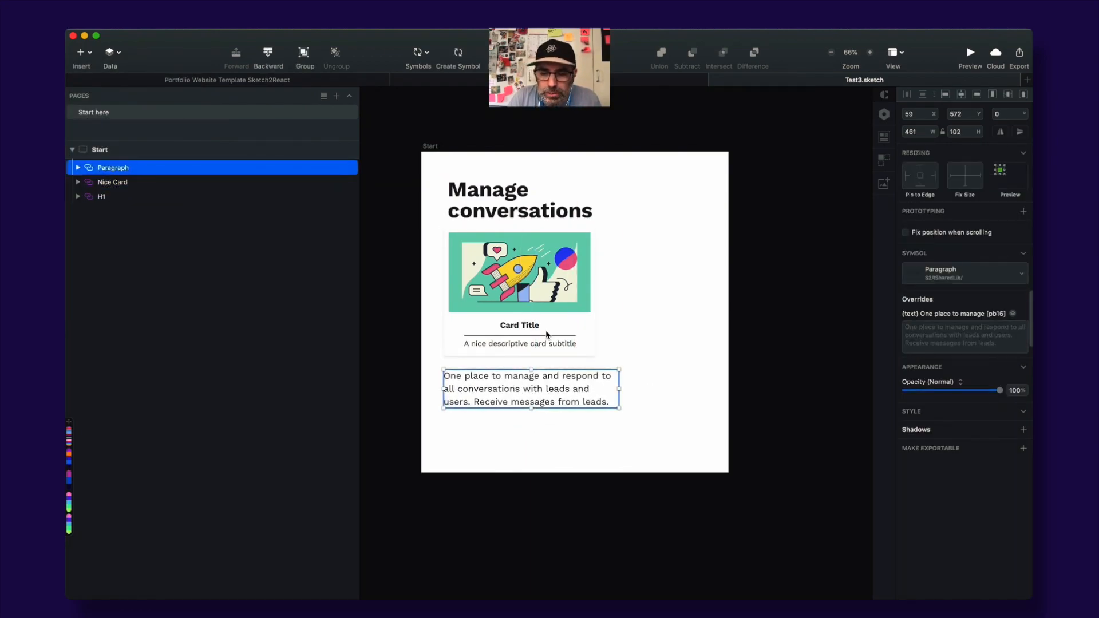
Step: Stretch the Start artboard taller, then select the H1 heading
left_click(99, 150)
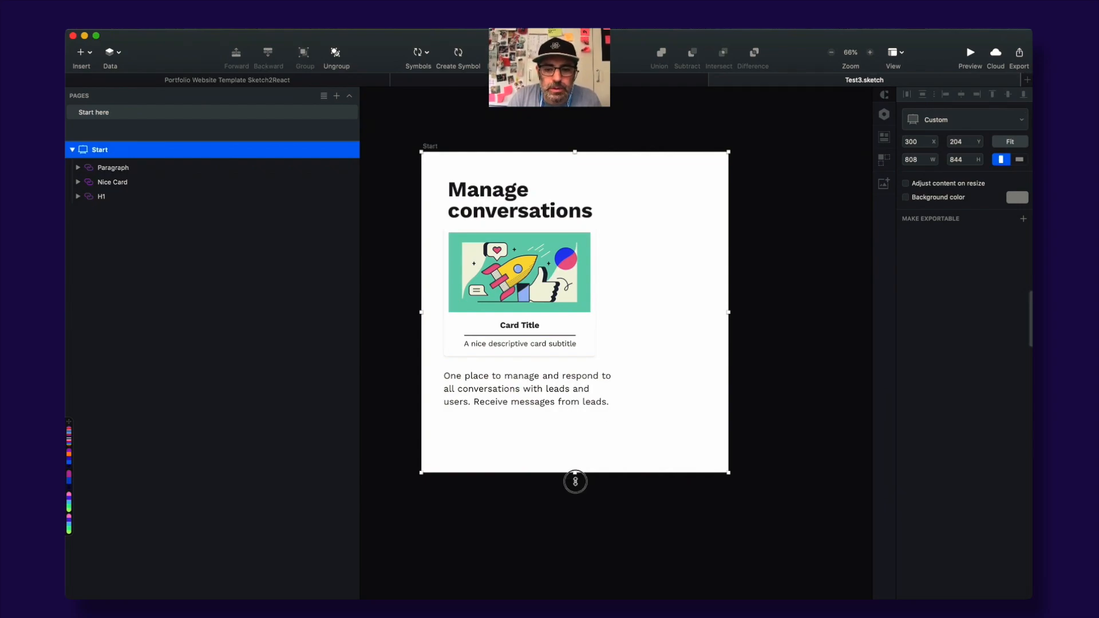
left_click_drag(574, 481, 574, 521)
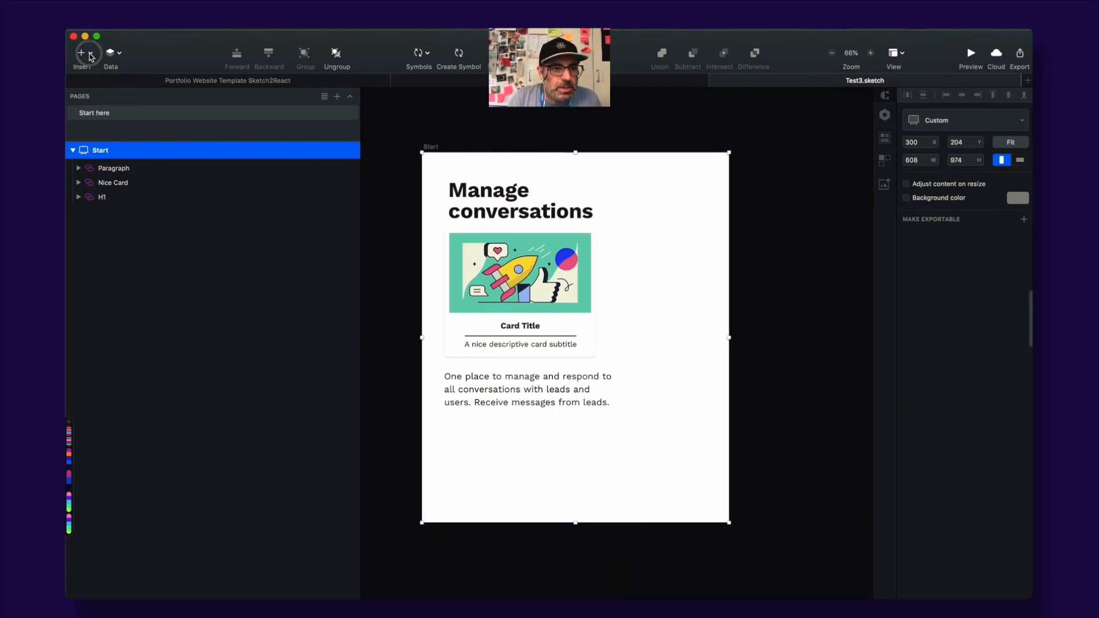
left_click(83, 52)
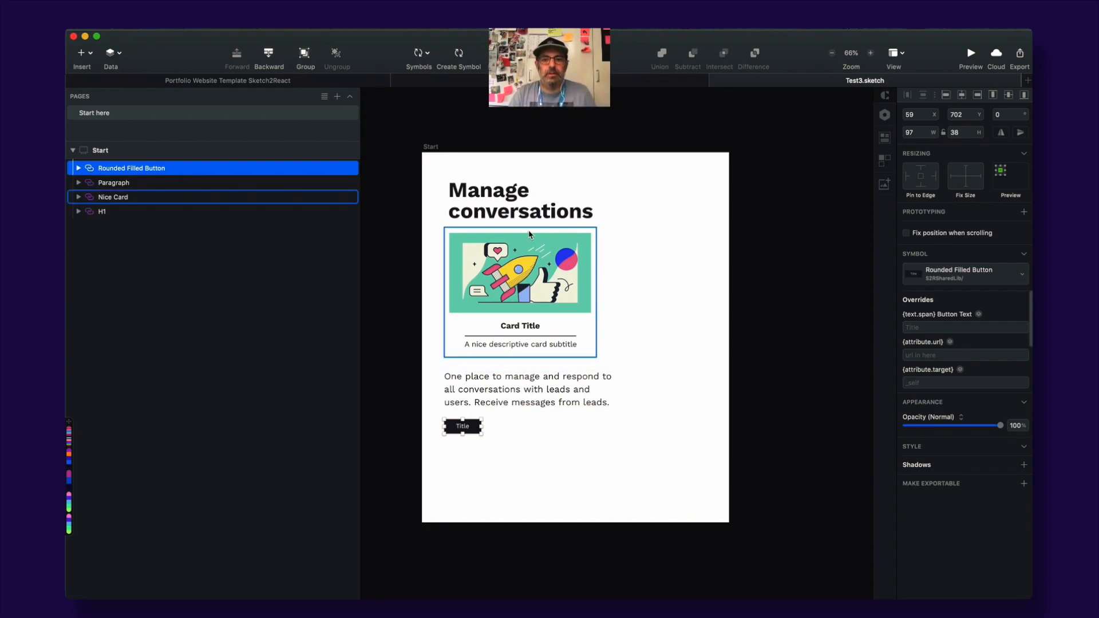
left_click(102, 211)
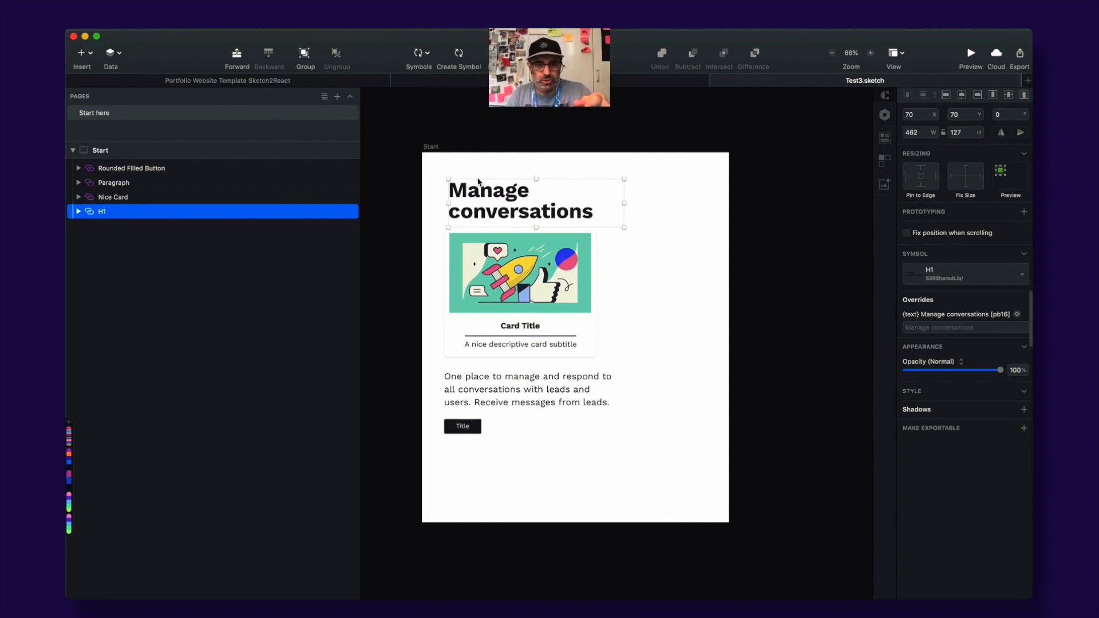
mouse_move(440, 170)
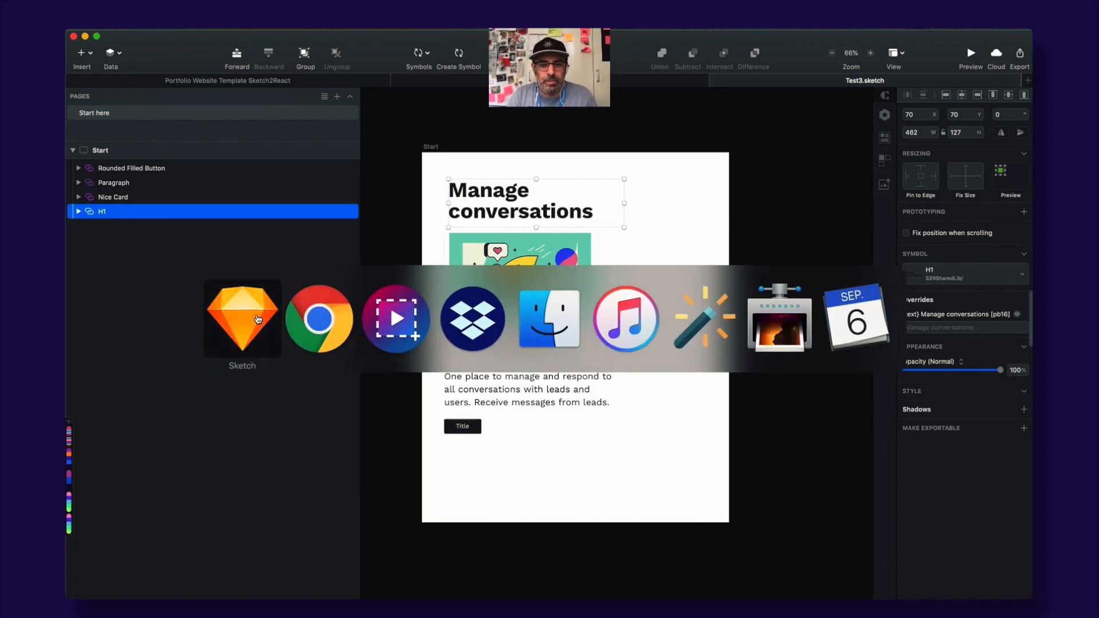
mouse_move(260, 317)
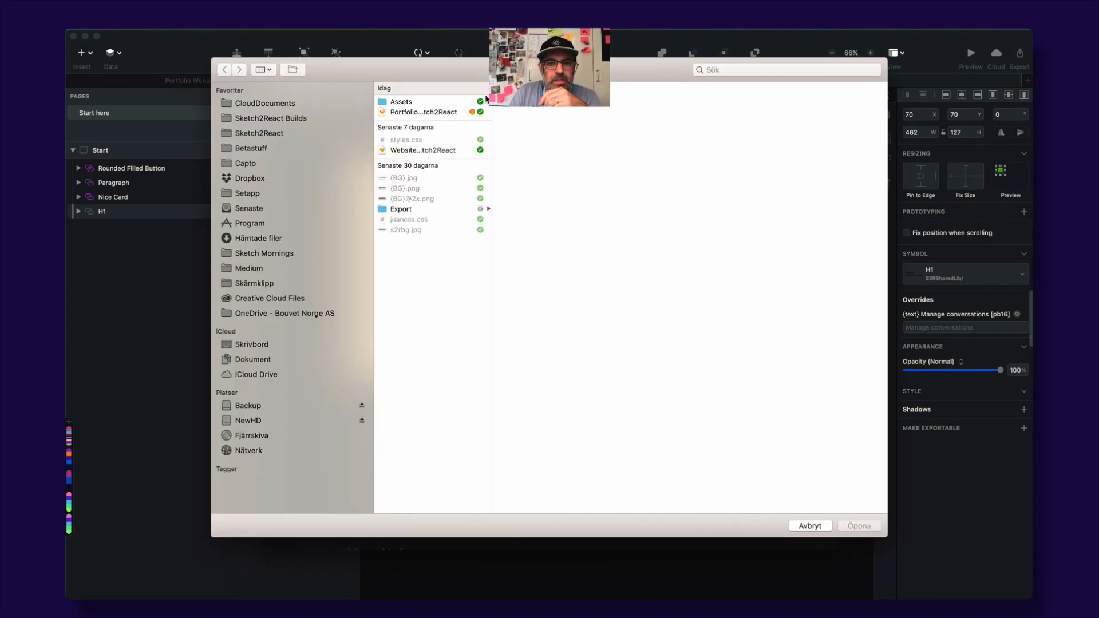
Step: Open Test3.sketch from the Betastuff folder in Code App, then return to Sketch
left_click(250, 147)
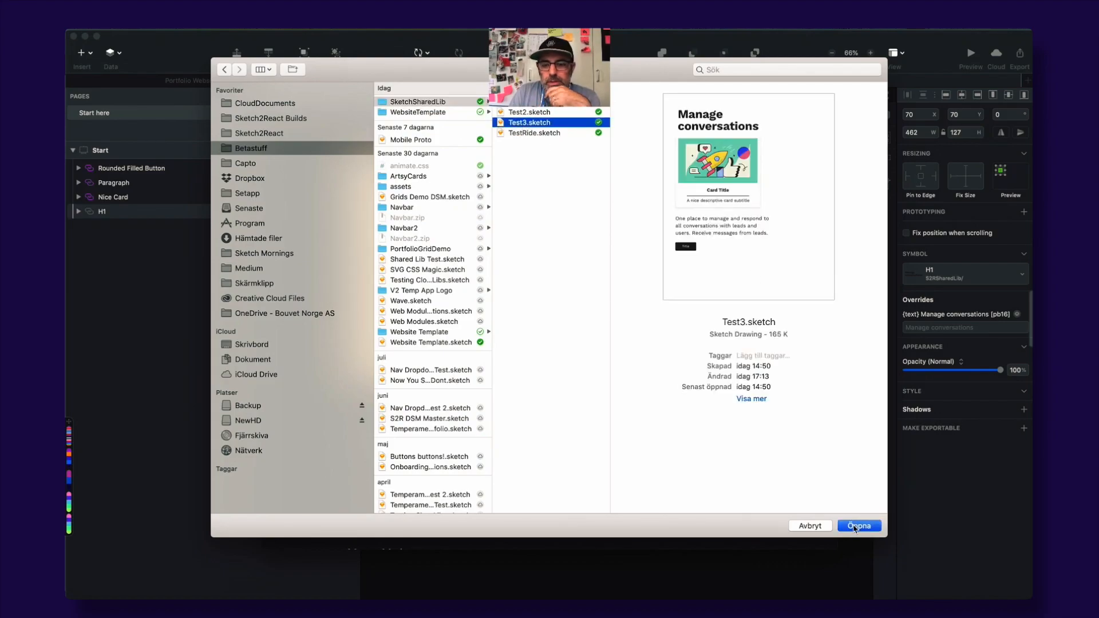
left_click(858, 525)
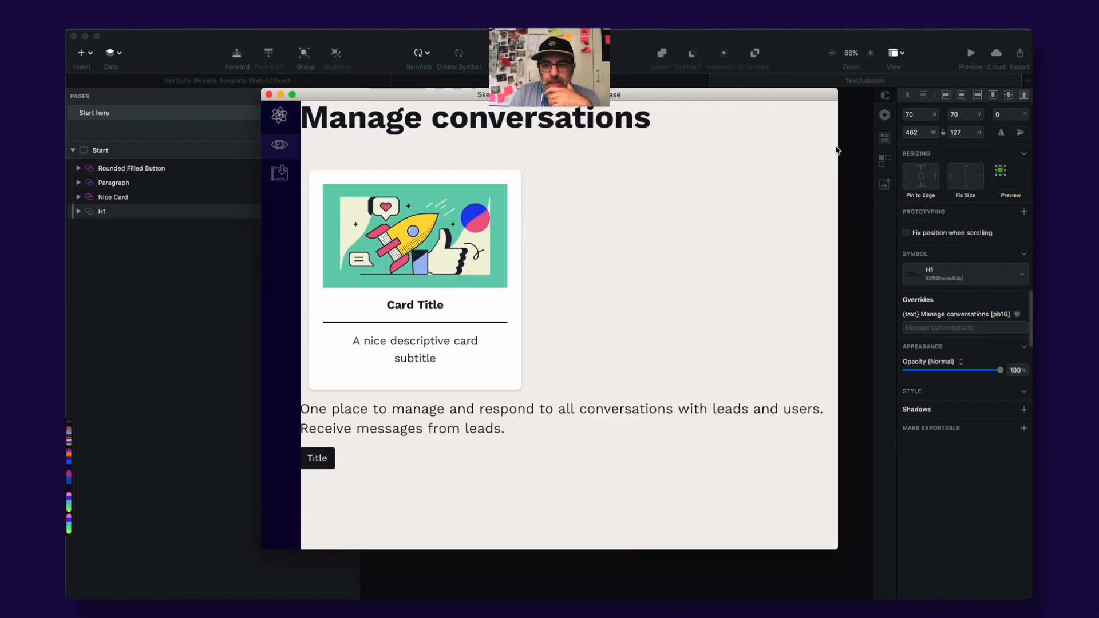
left_click(1019, 53)
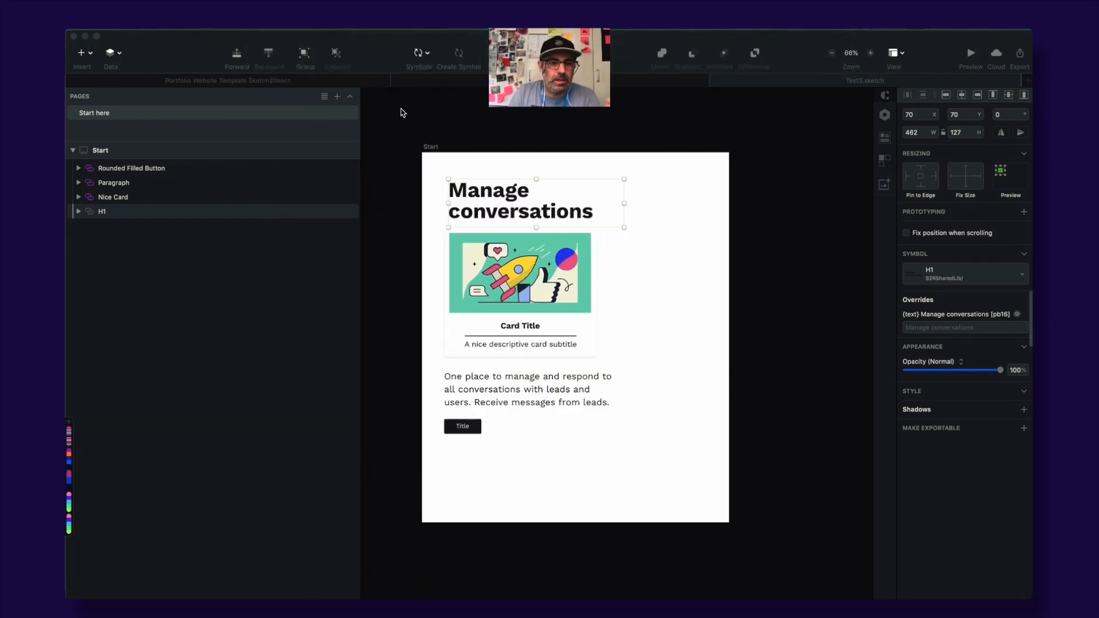
Step: Set the heading to 'Oh this is amazeballs' and rewrite the Nice Card title and subtitle
left_click(547, 214)
type("Oh this is amazeballs")
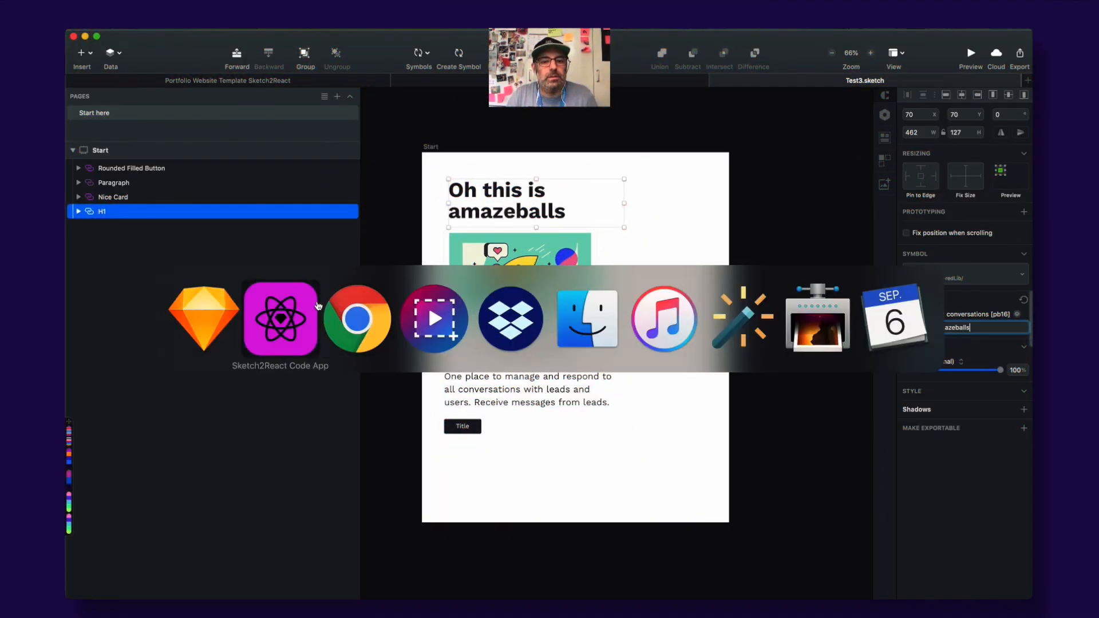
left_click(280, 319)
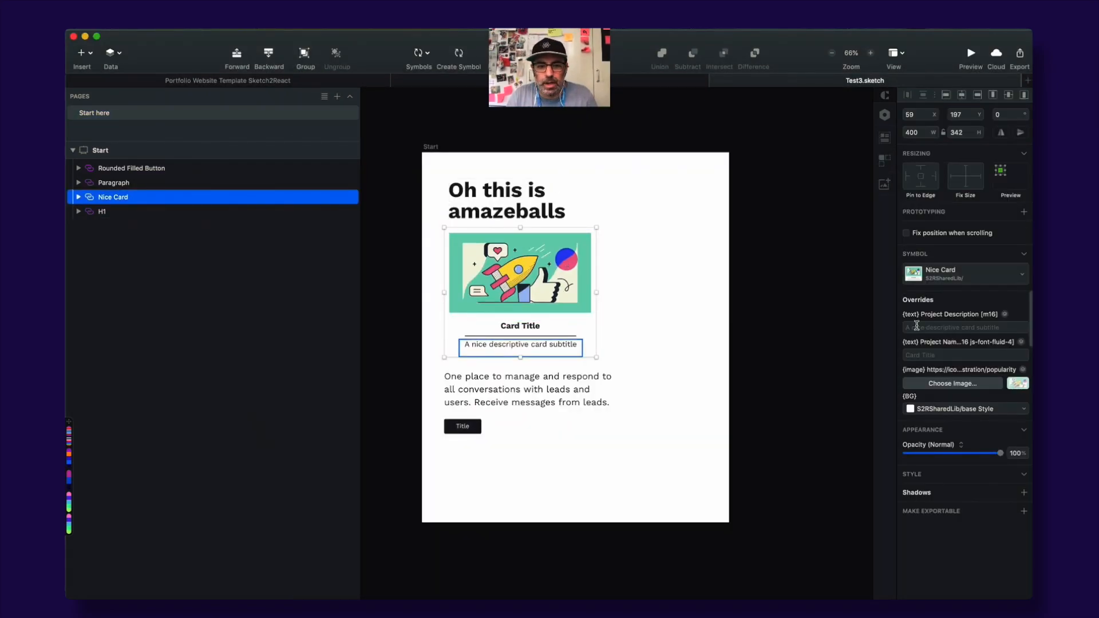
left_click(964, 354)
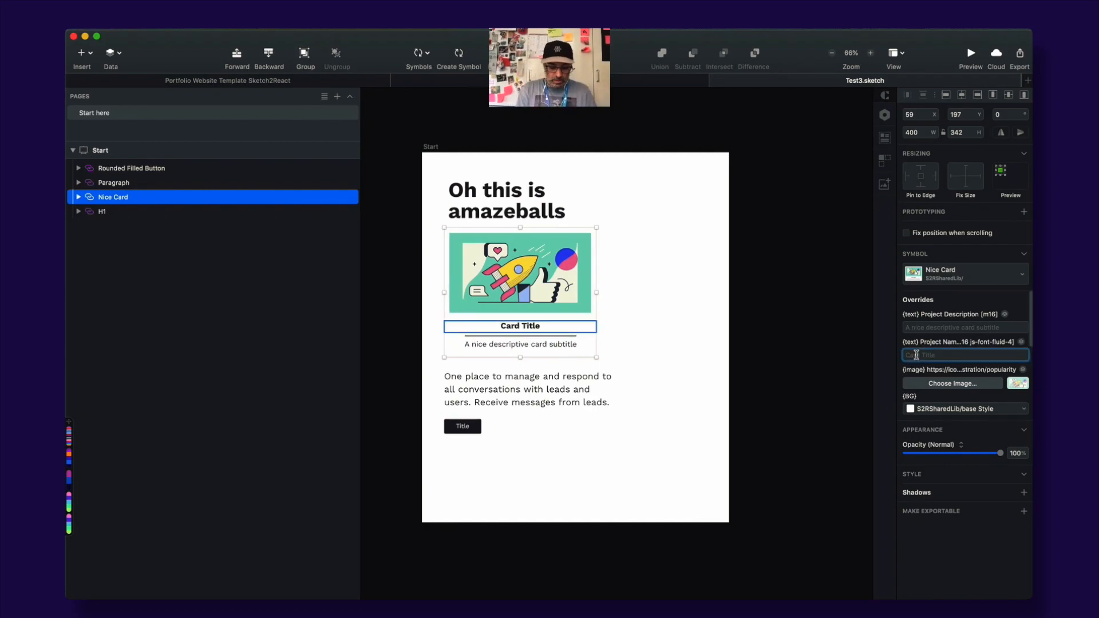
type("I will enter")
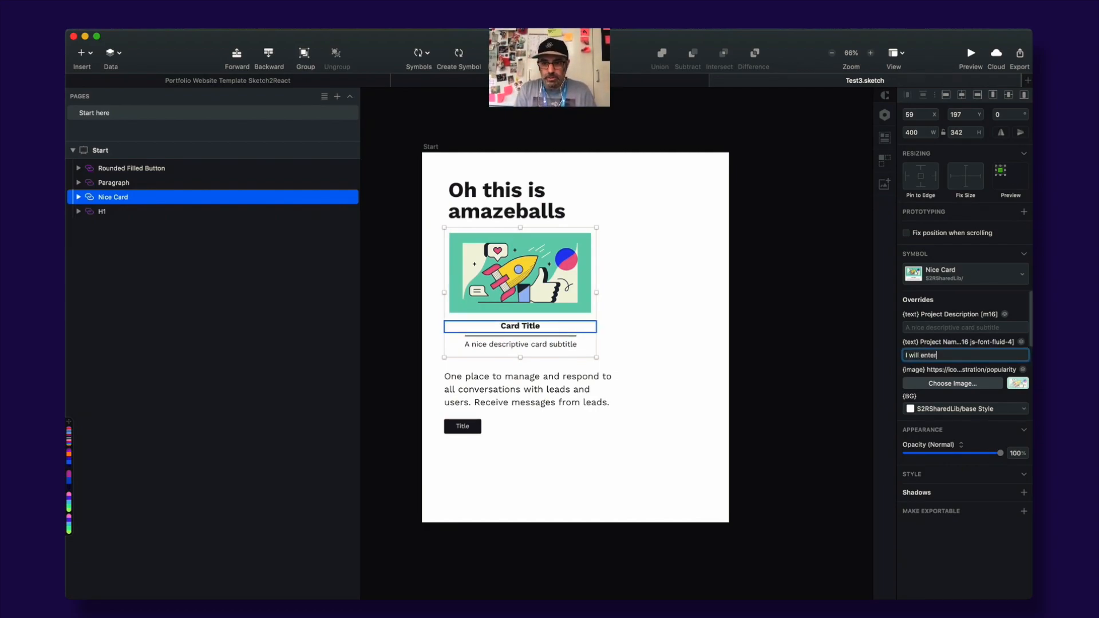
type("something dope")
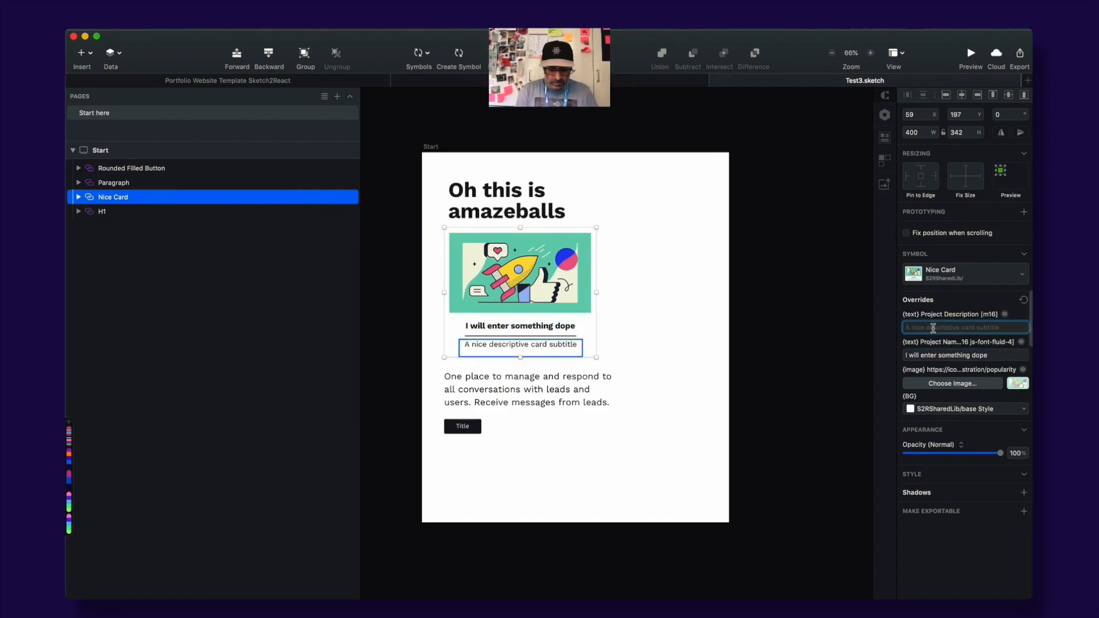
type("Hello all")
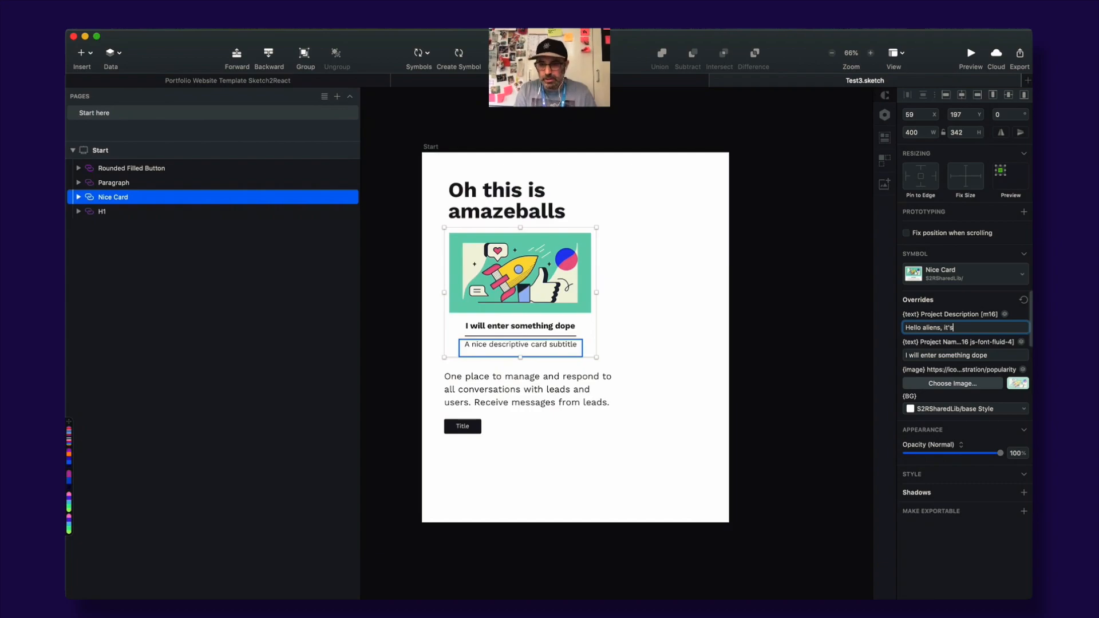
type("fr")
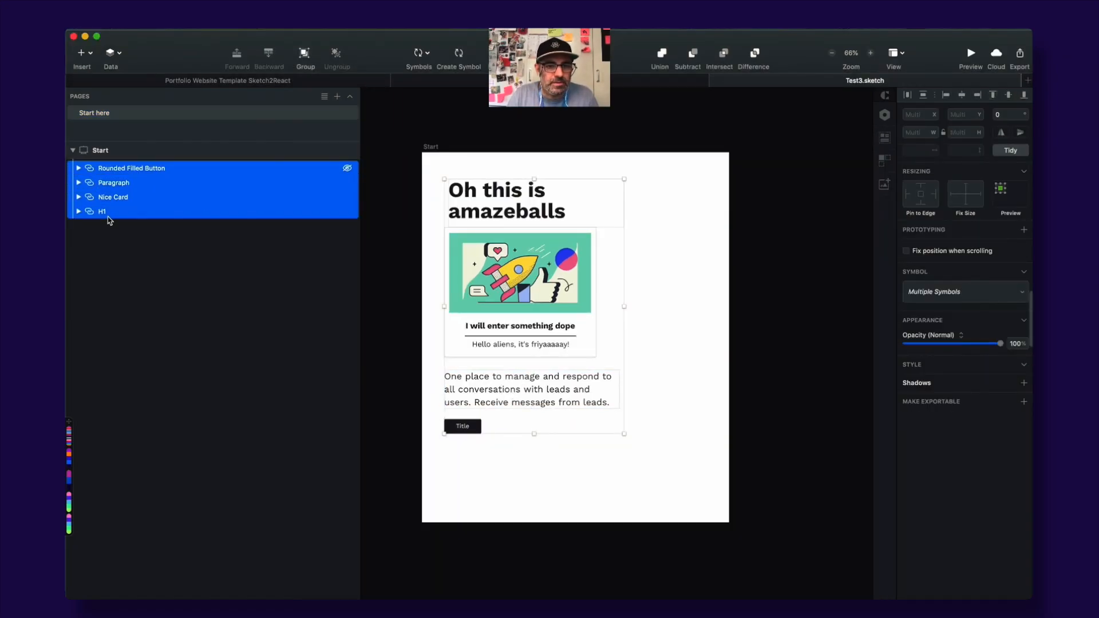
Step: Group the four selected symbols and name the group {container}
left_click(305, 57)
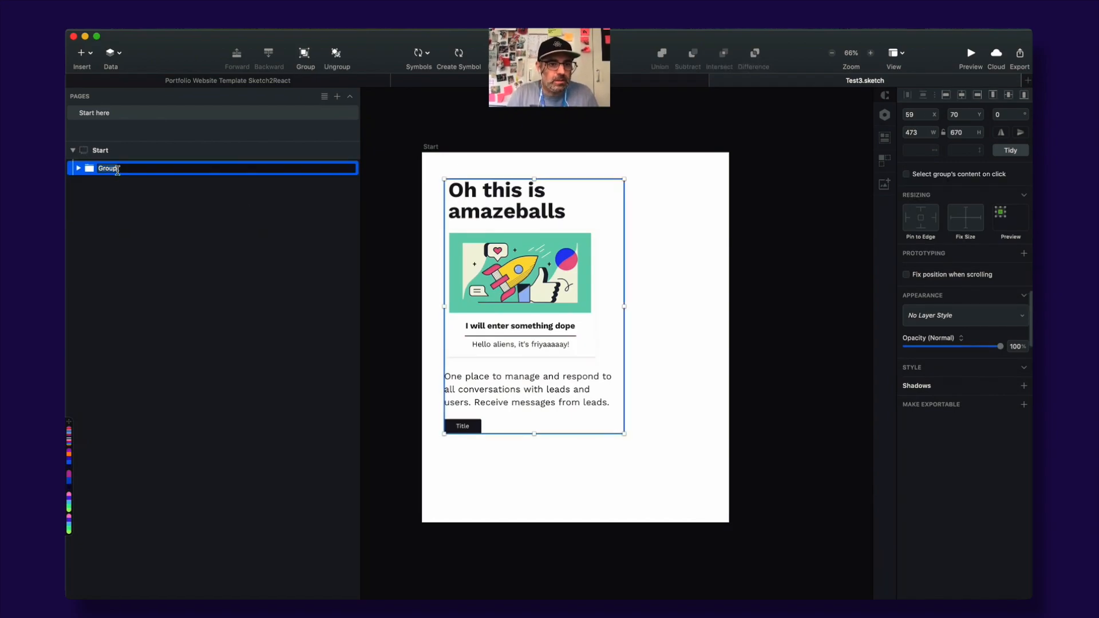
type("{container")
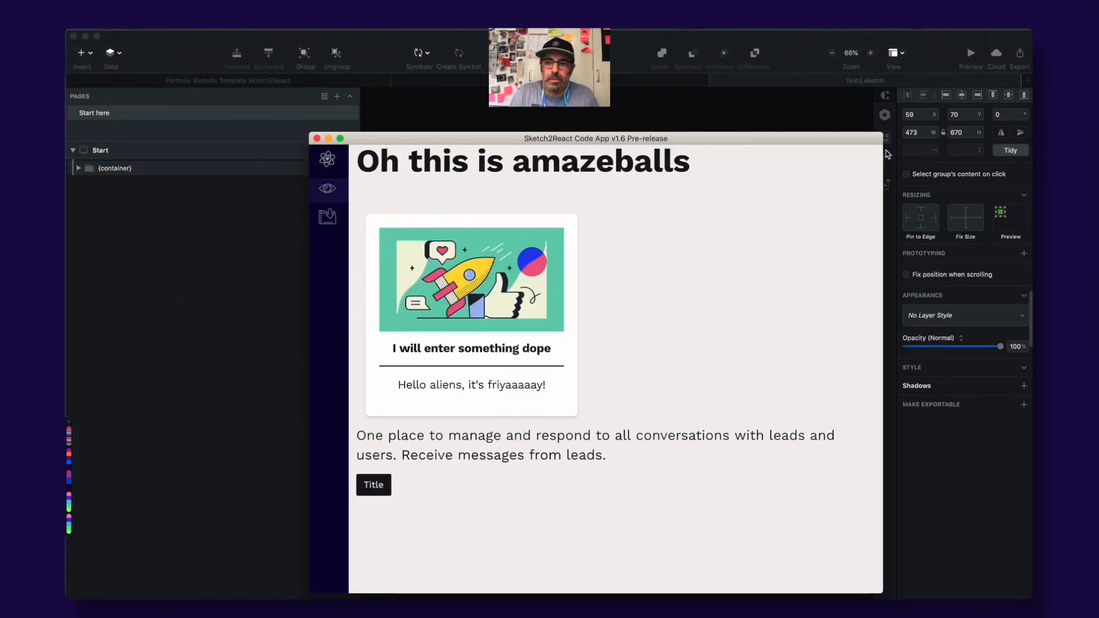
Step: Close the Code App preview window after reviewing the grouped page
left_click(1020, 56)
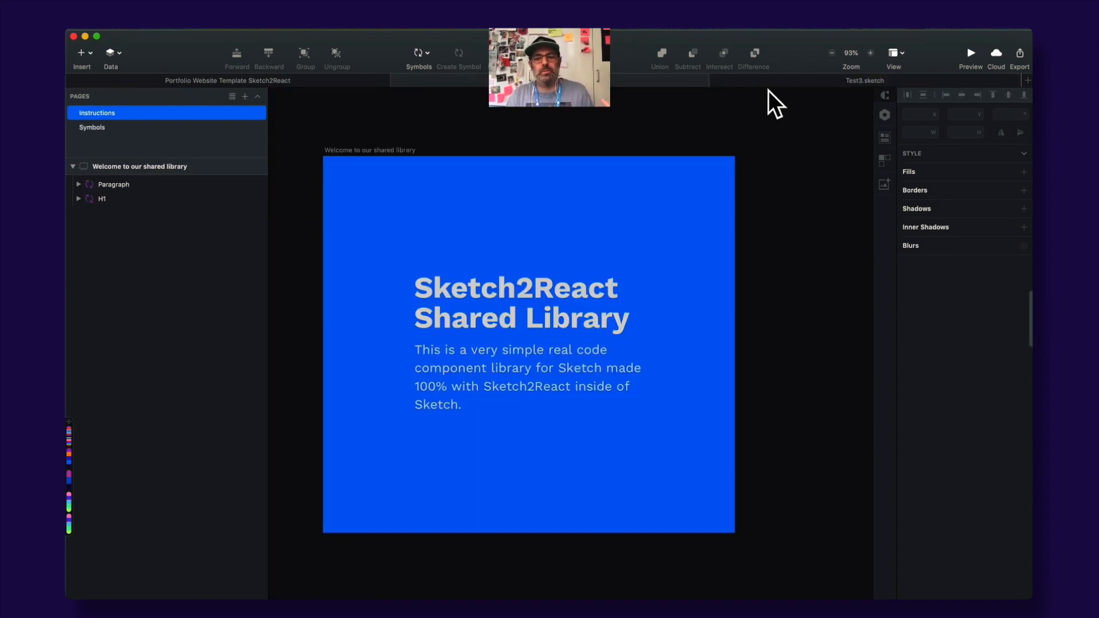
Step: Stretch the Paragraph symbol master to 461 by 133, then return to the Instructions page
left_click(92, 128)
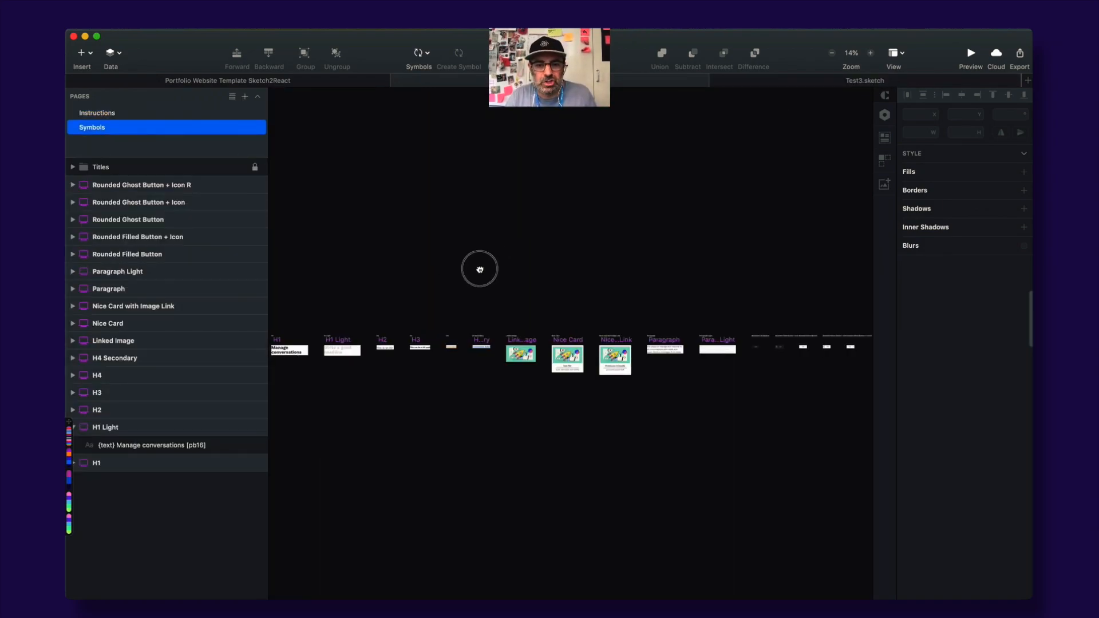
scroll("down", 3)
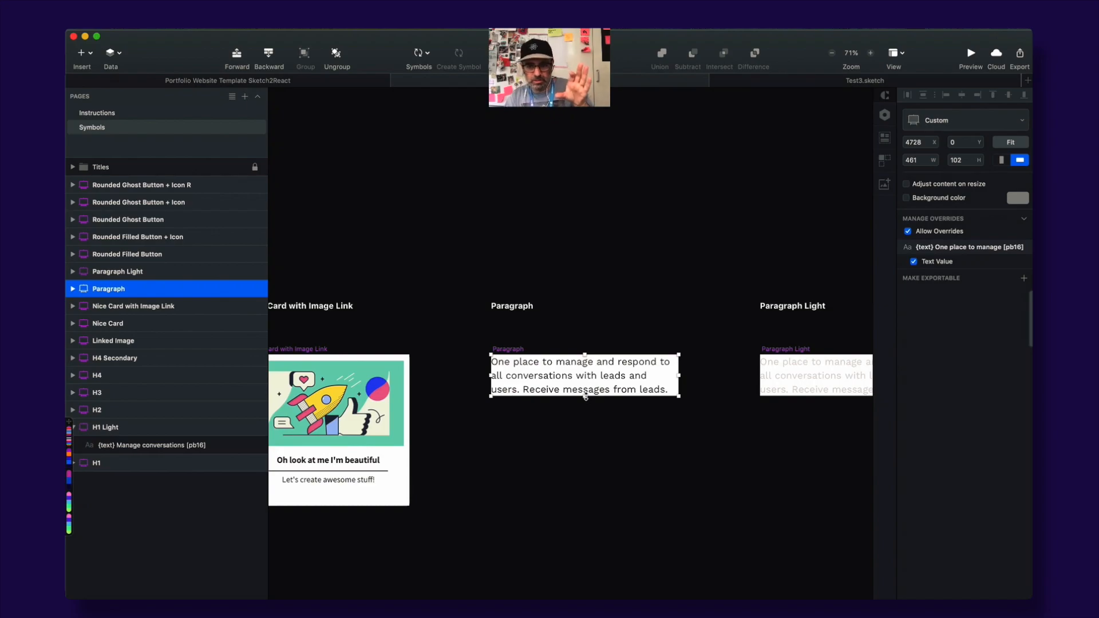
left_click_drag(585, 394, 585, 425)
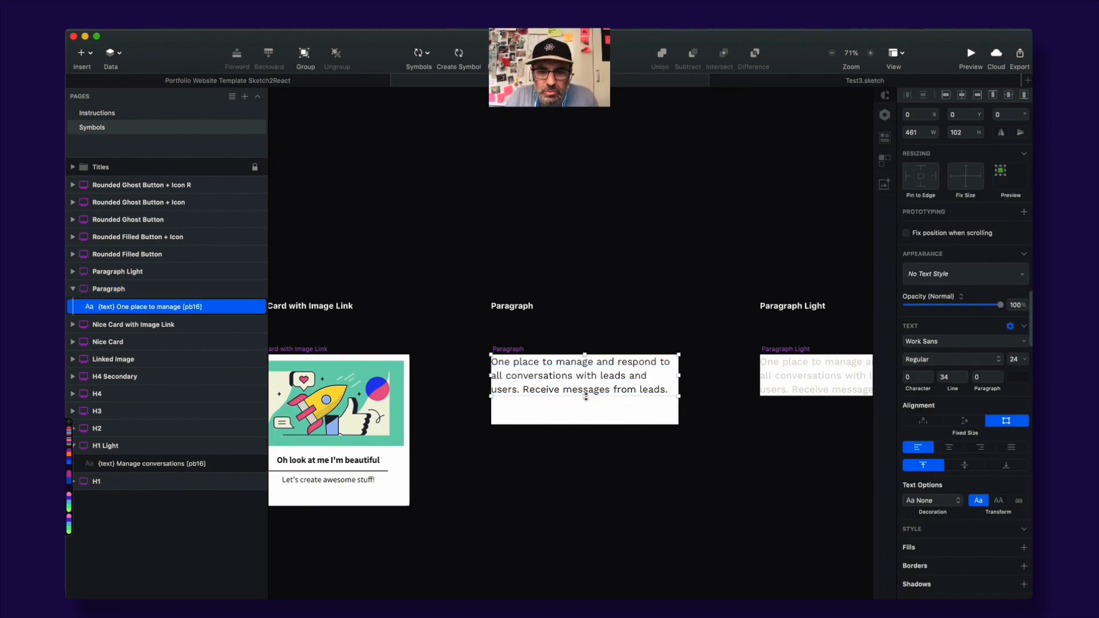
left_click(93, 127)
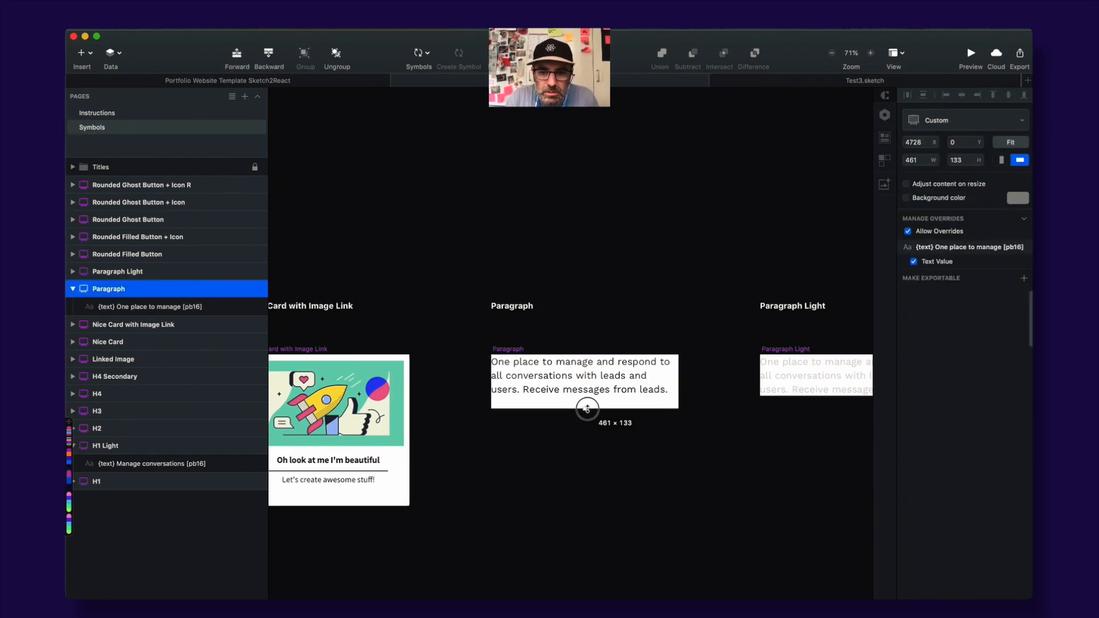
left_click(97, 112)
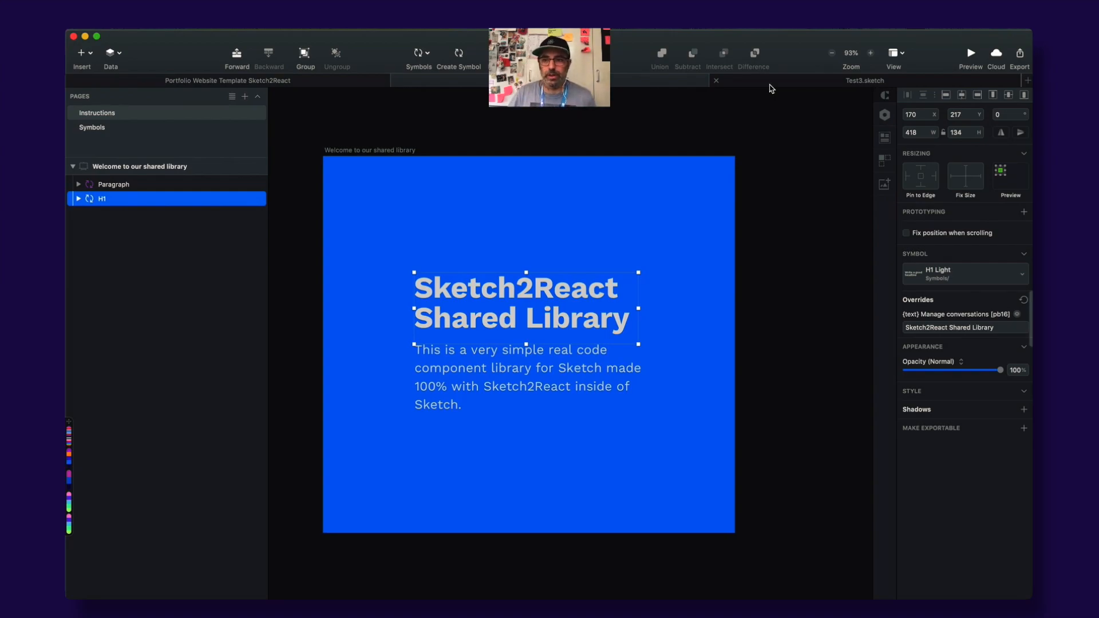
Step: Deselect the cover heading and upload the S2RSharedLib update to Sketch Cloud
left_click(96, 112)
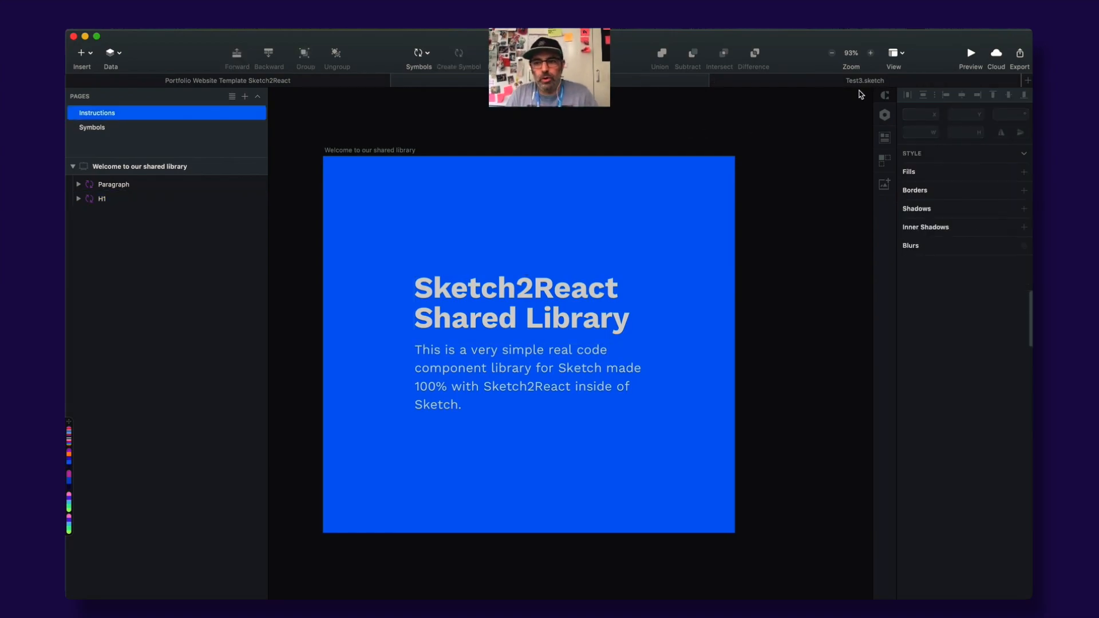
left_click(995, 53)
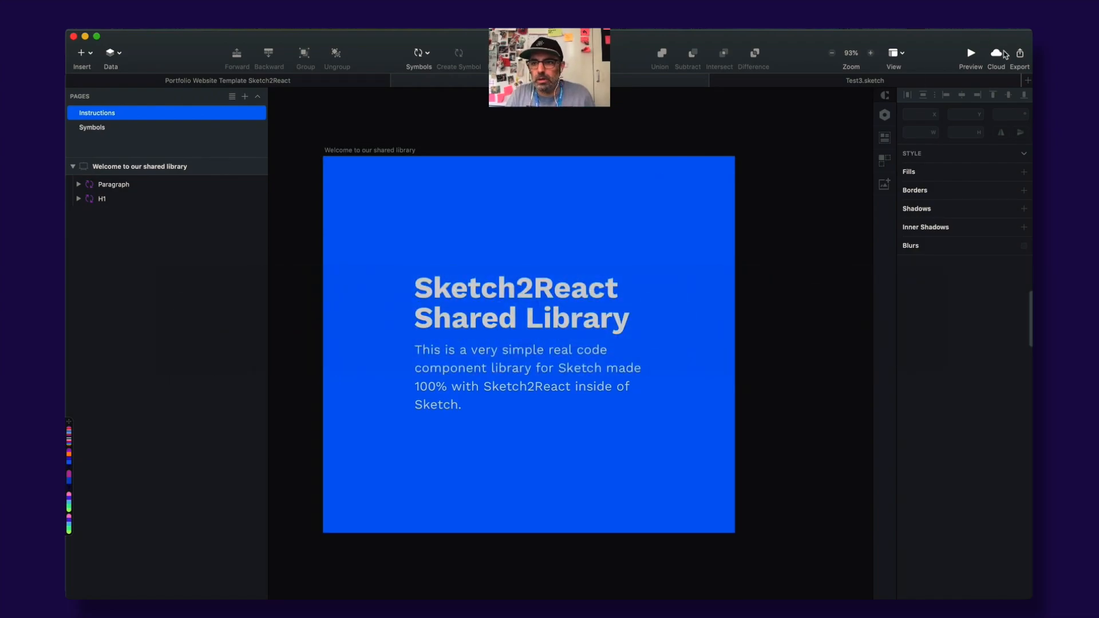
left_click(995, 53)
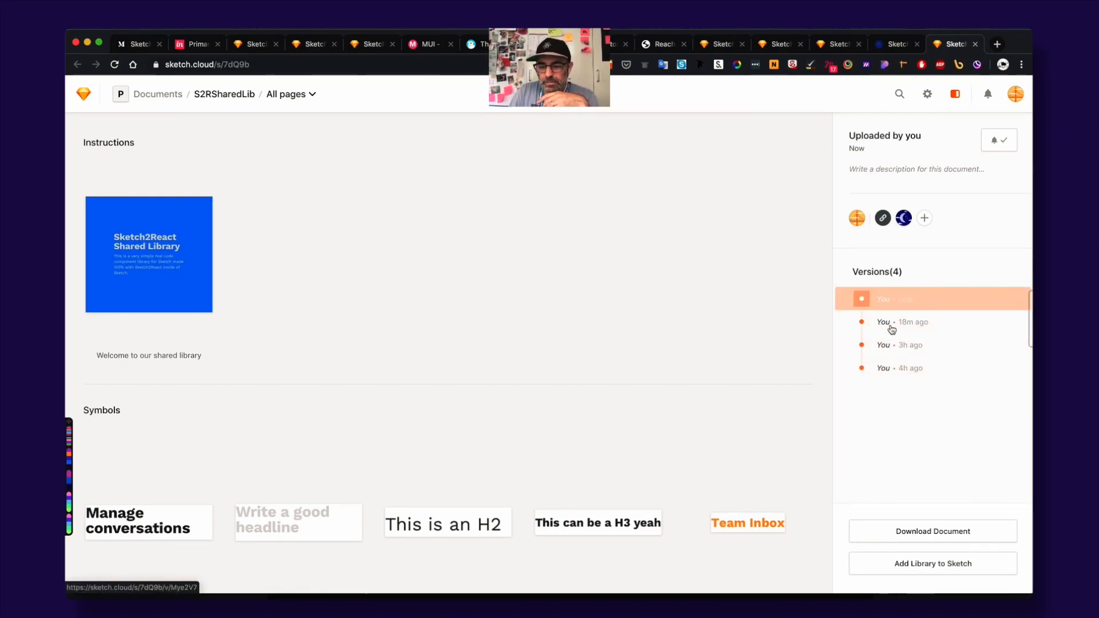
Step: View the 18-minutes-ago and older library versions in the Versions list
left_click(911, 344)
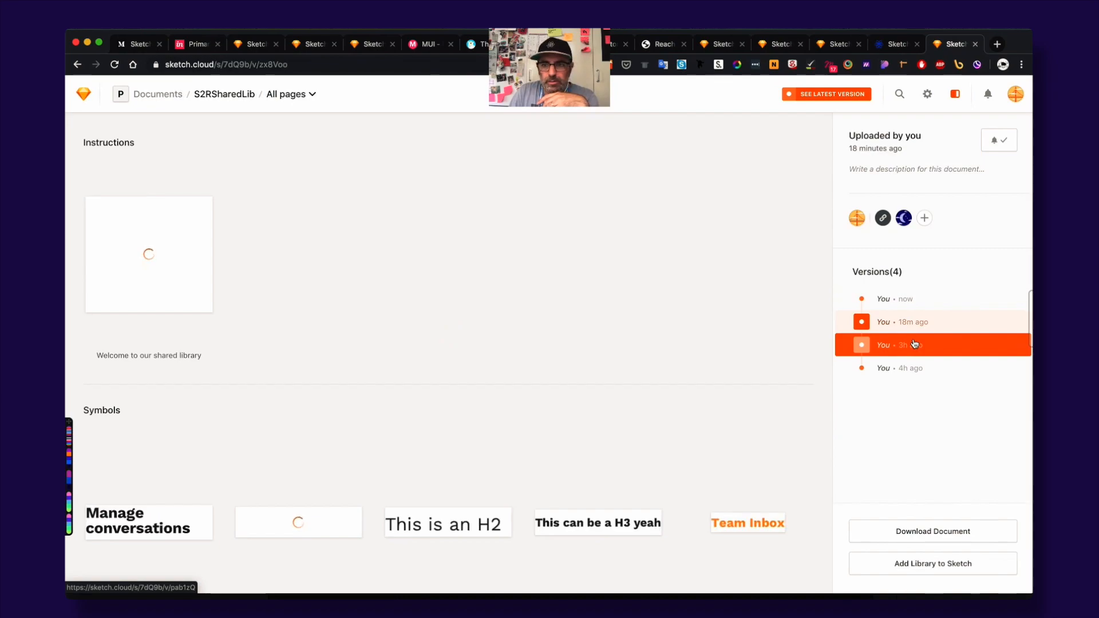
left_click(911, 368)
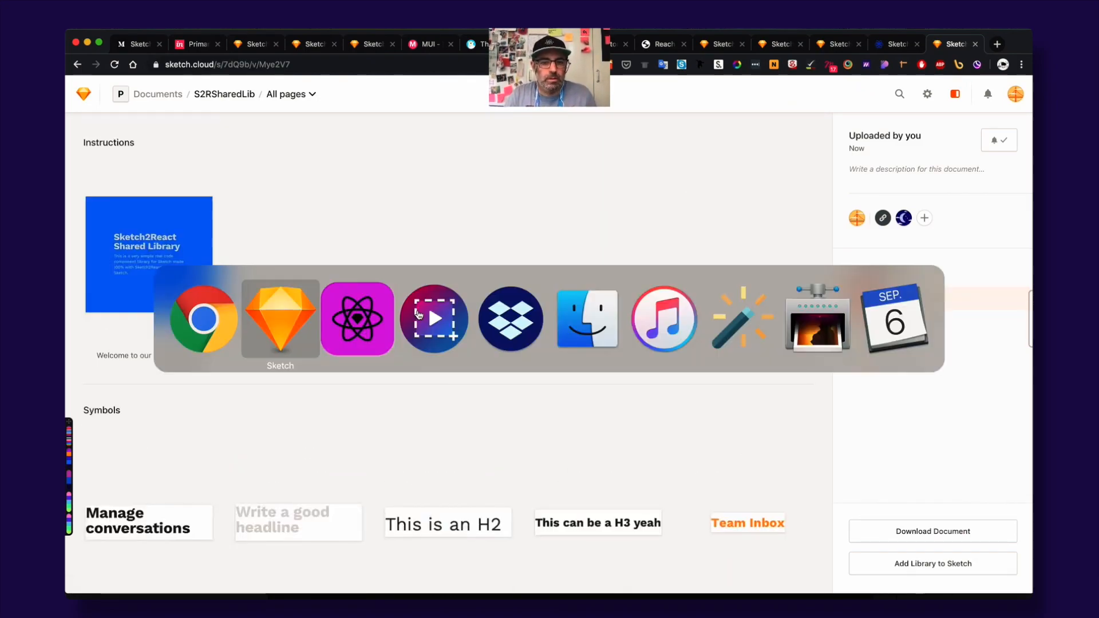
Step: Switch back to the Test3 document in Sketch
left_click(279, 319)
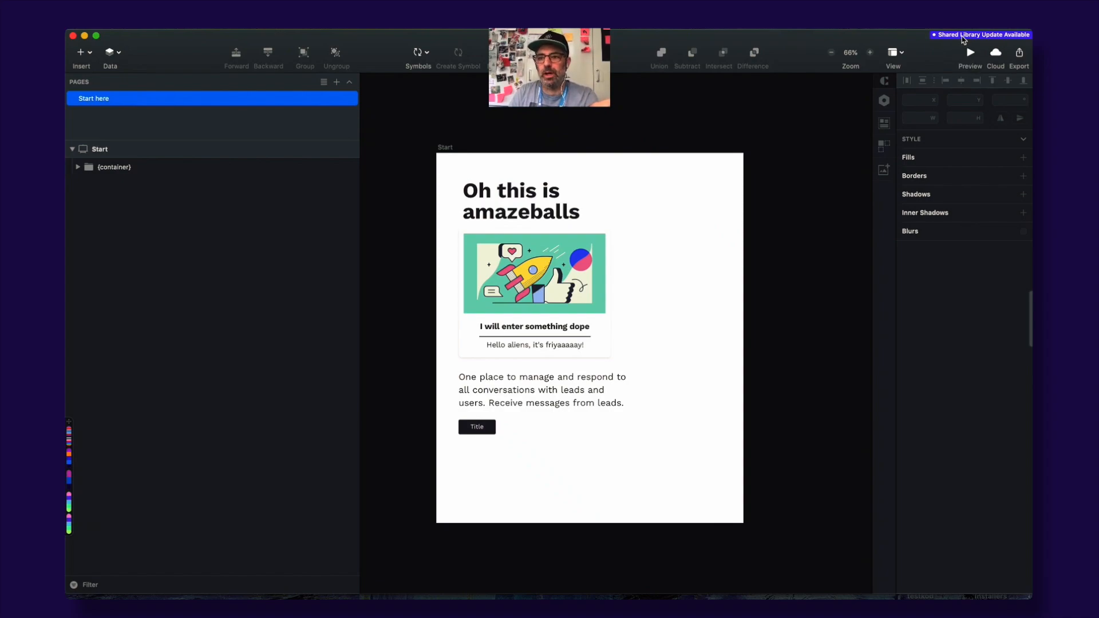
Step: Download the S2RSharedLib update from the Libraries preferences, then close Preferences
left_click(981, 35)
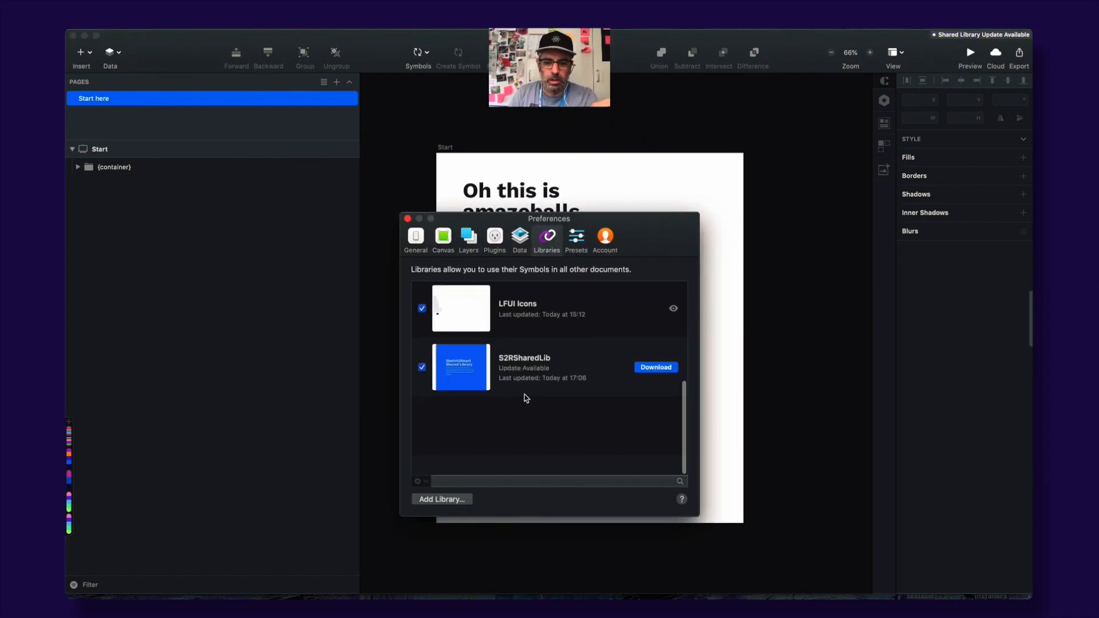
left_click(655, 367)
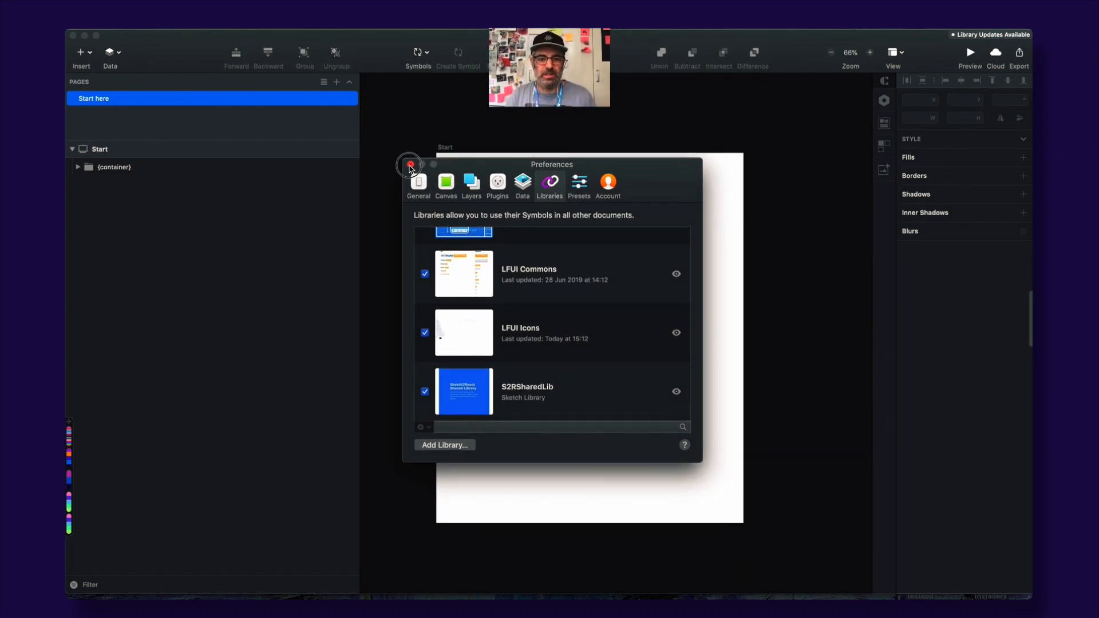
left_click(410, 165)
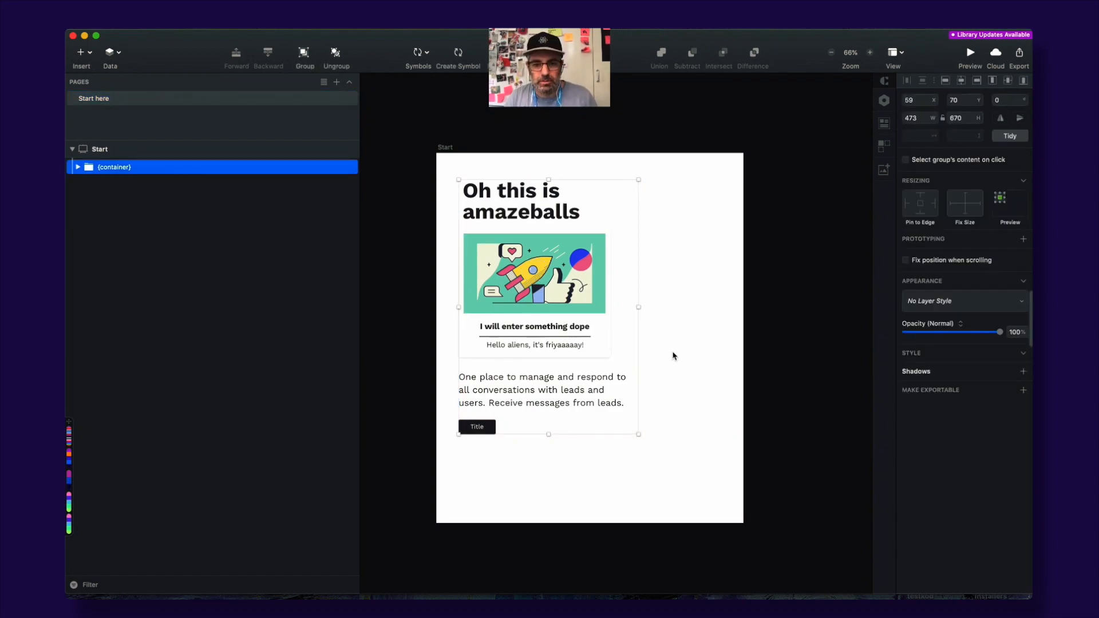
Step: Review the Paragraph component's old and new versions and apply the update
left_click(990, 35)
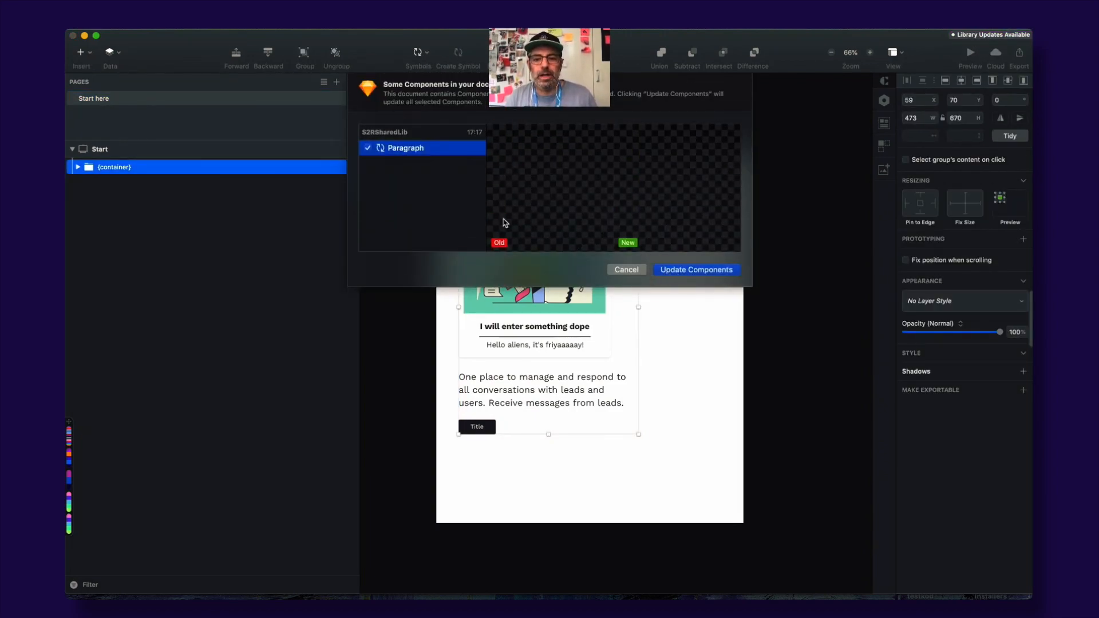
mouse_move(515, 214)
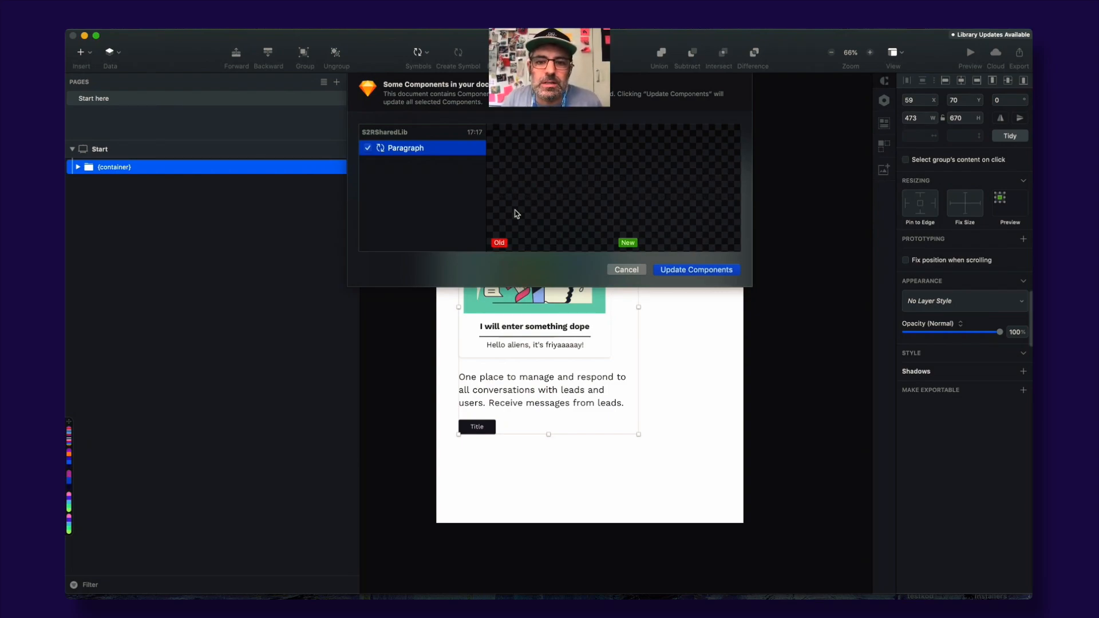
mouse_move(525, 162)
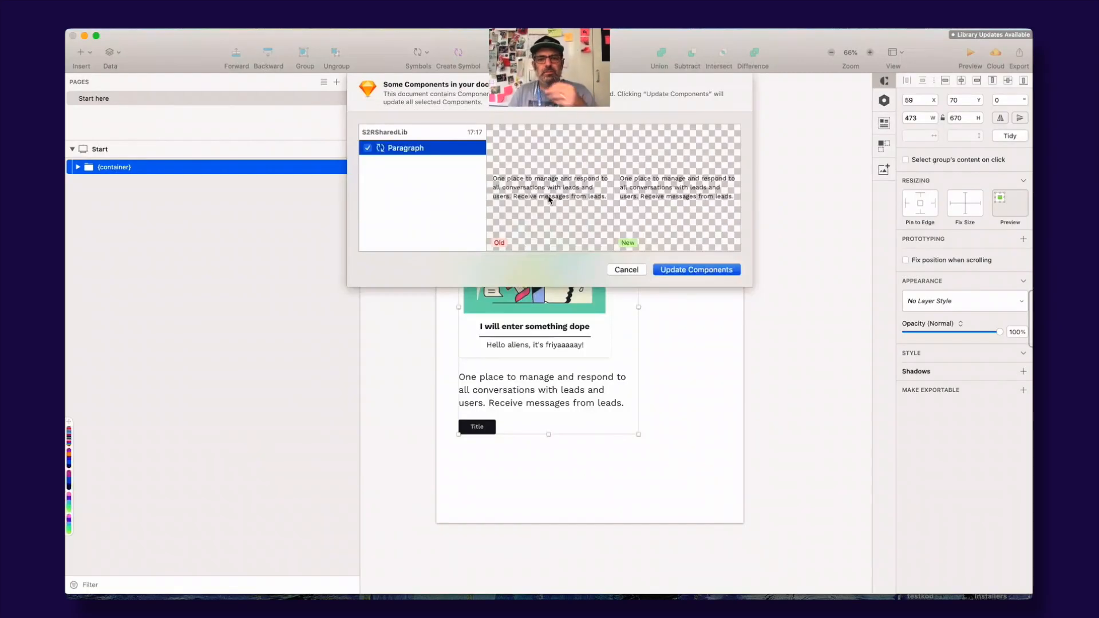
mouse_move(558, 179)
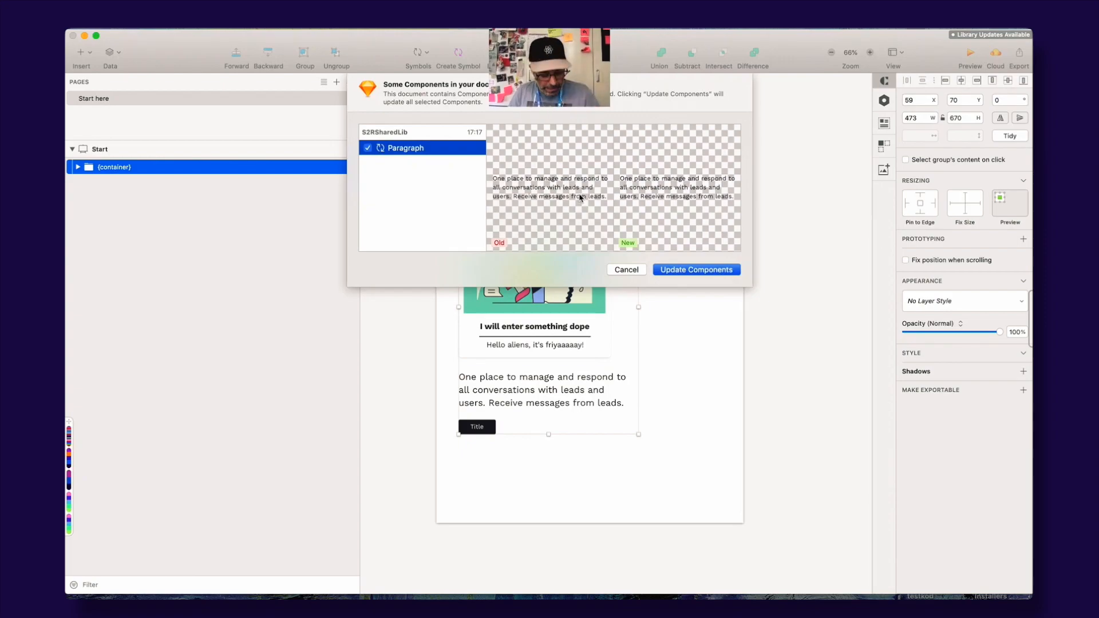
type("e")
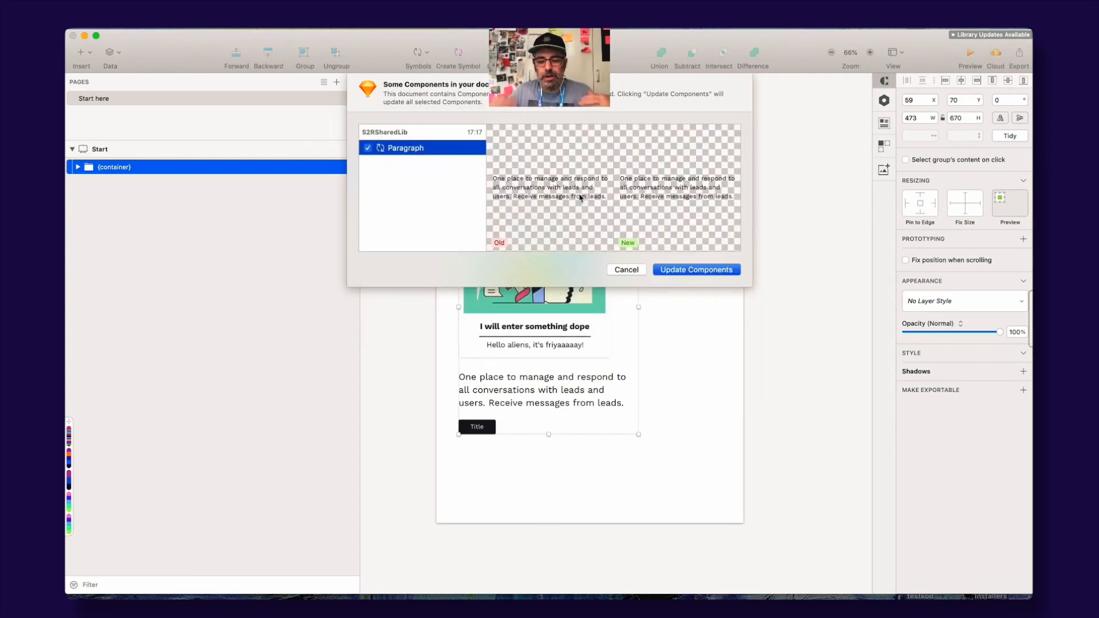
mouse_move(496, 255)
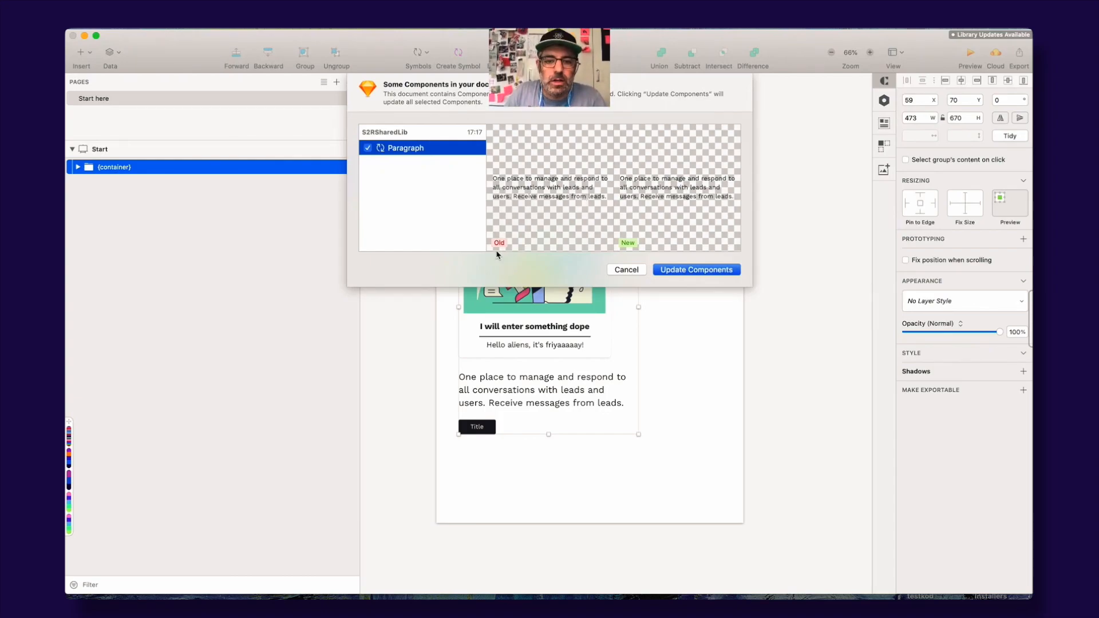
mouse_move(727, 222)
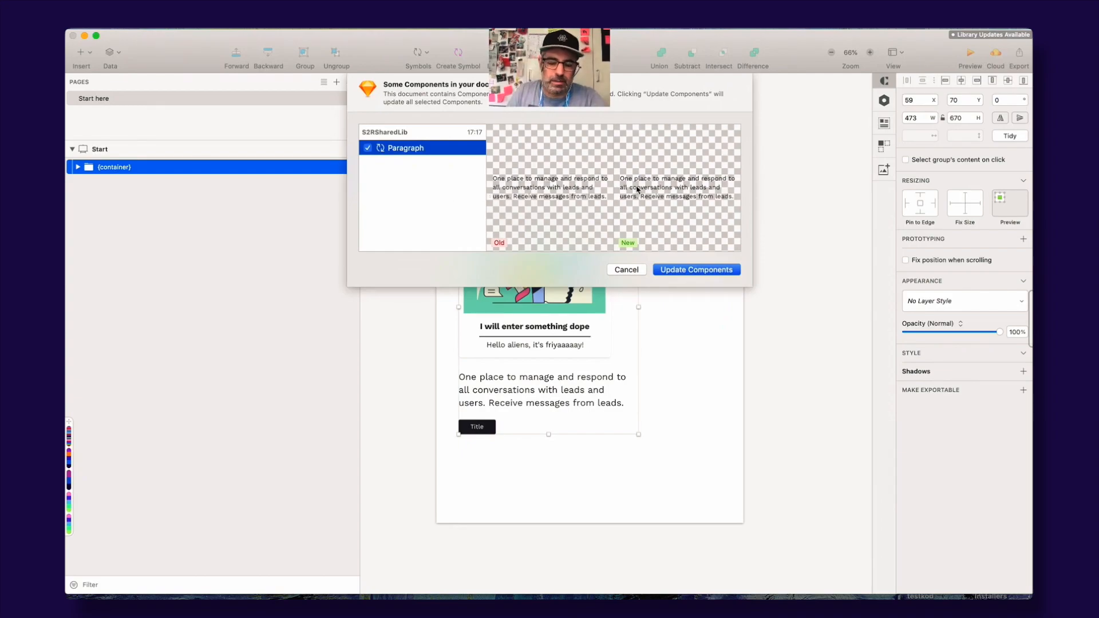
mouse_move(678, 219)
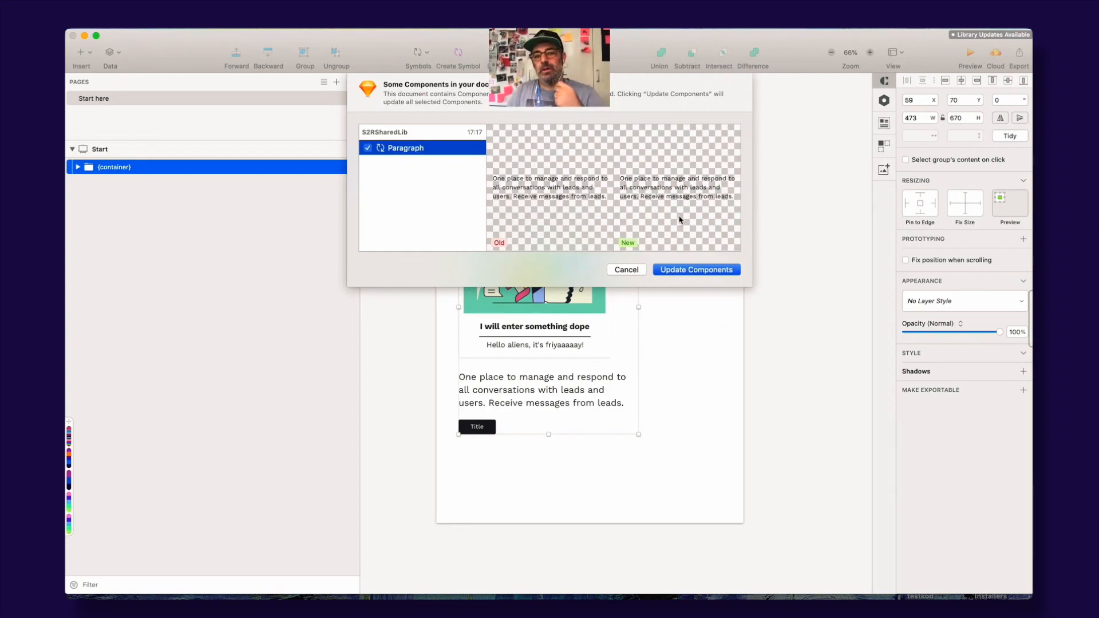
left_click(694, 269)
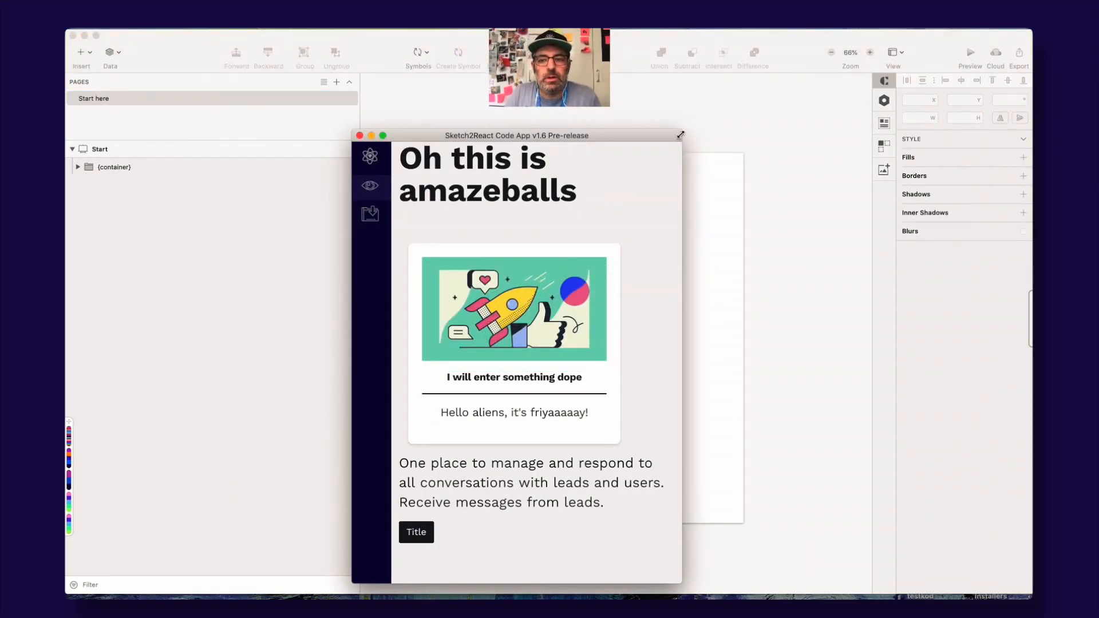
Step: Close the Code App preview and expand the container to inspect its symbols
left_click(363, 135)
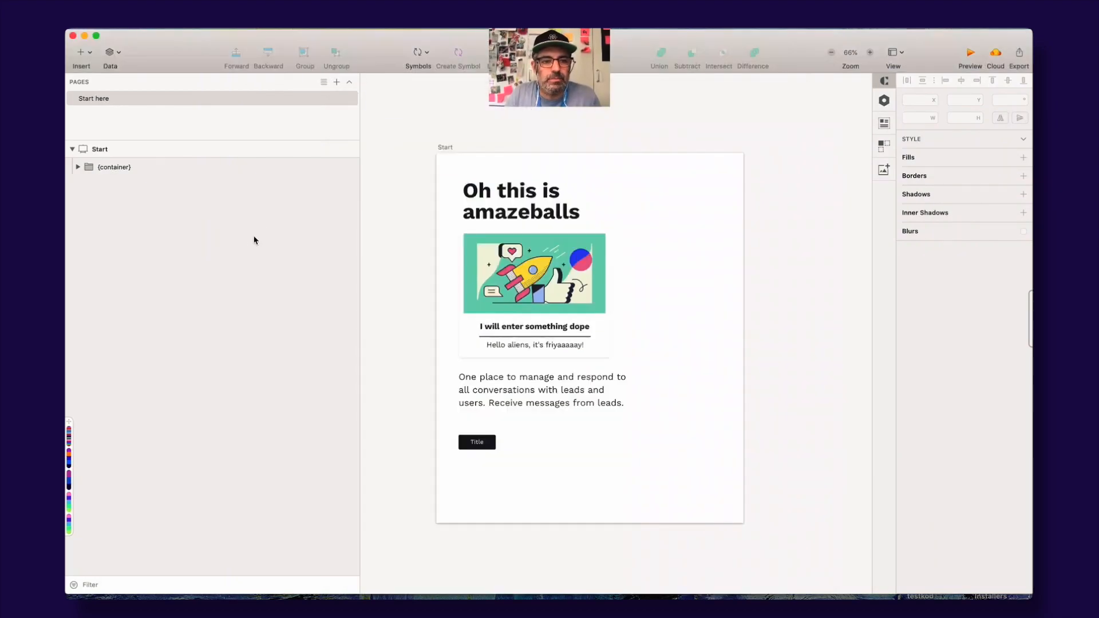
left_click(78, 167)
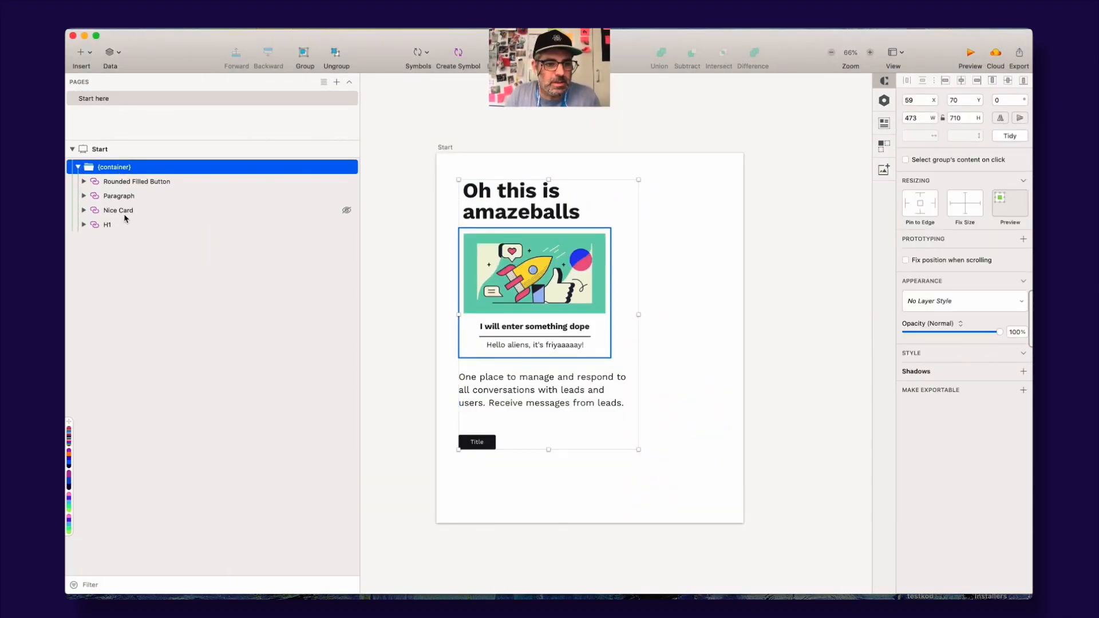
left_click(93, 98)
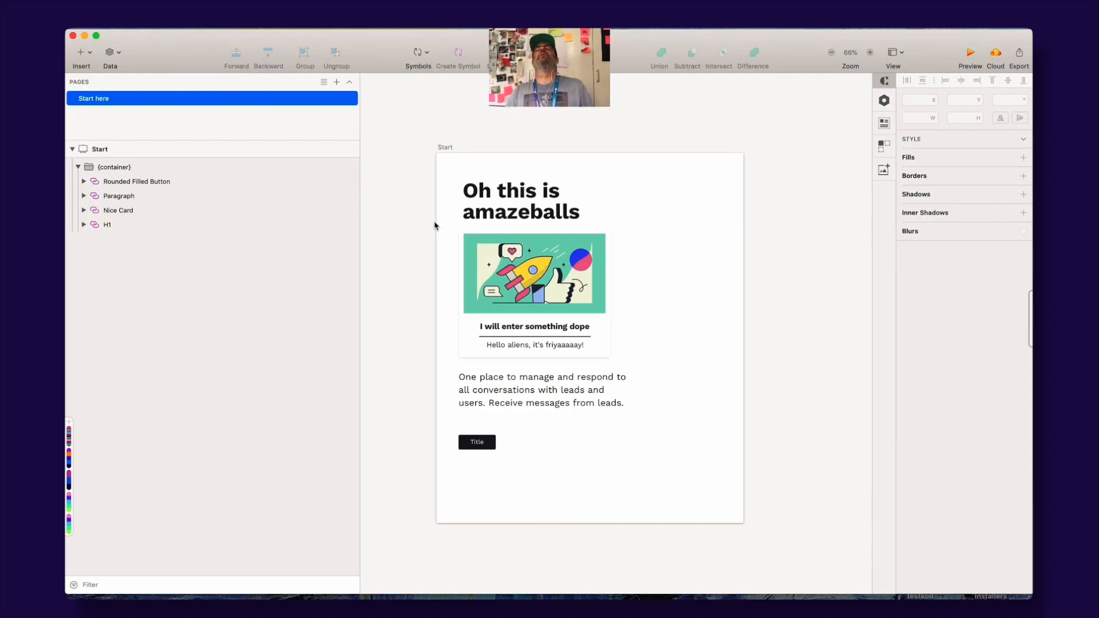